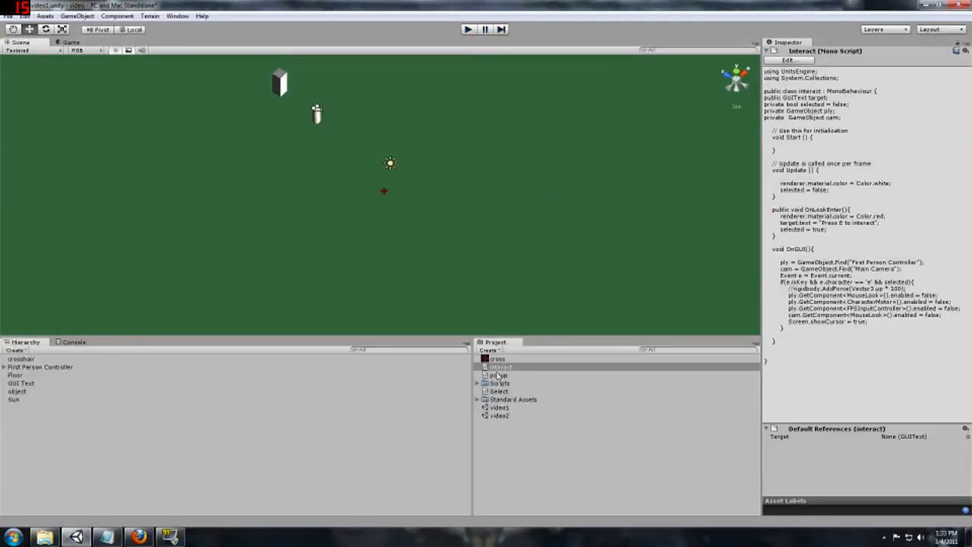
- Open the interact script asset from the Project panel in UniSciTE
{"action": "left_click", "coordinate": [499, 366]}
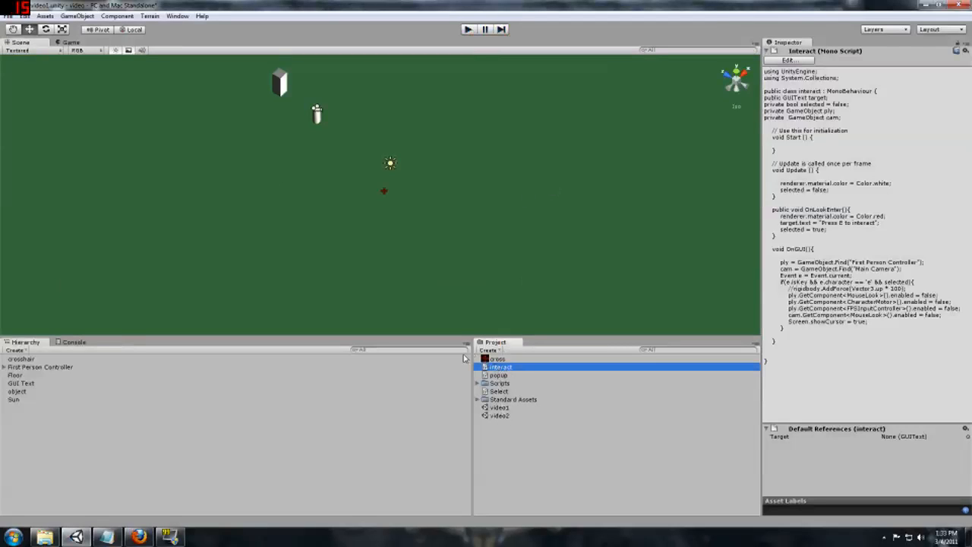
{"action": "double_click", "coordinate": [500, 367]}
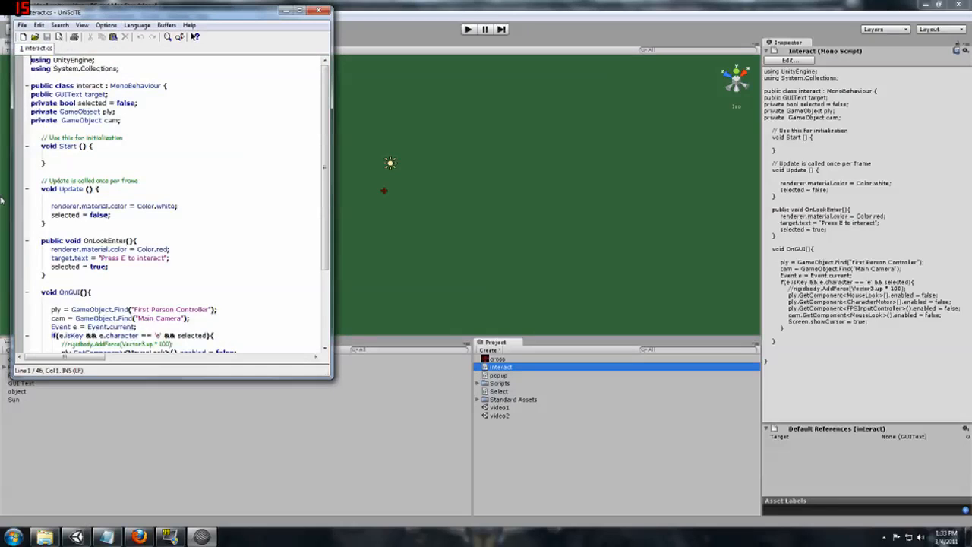
- Add the field 'private bool menu = false' below the selected declaration
{"action": "left_click", "coordinate": [137, 102]}
{"action": "type", "text": "p"}
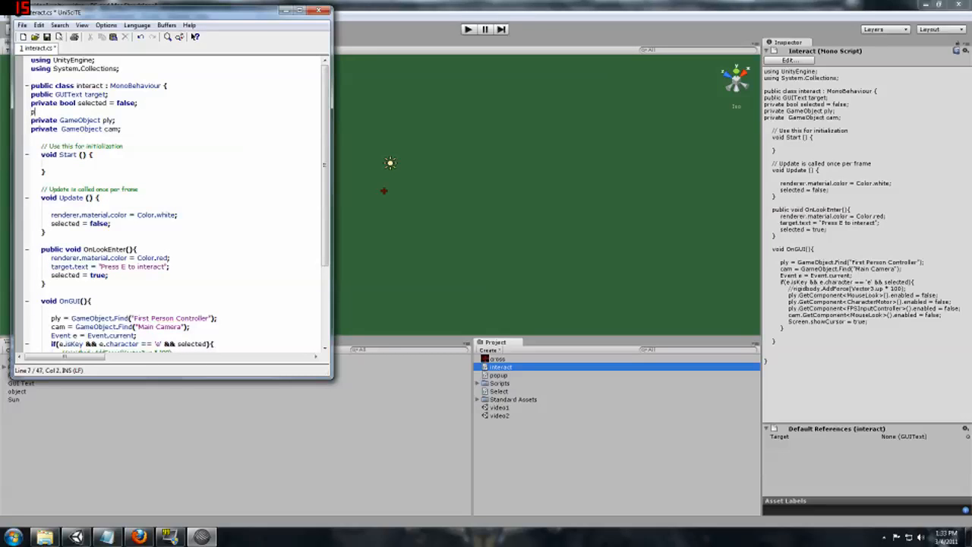
{"action": "type", "text": "rivate bool"}
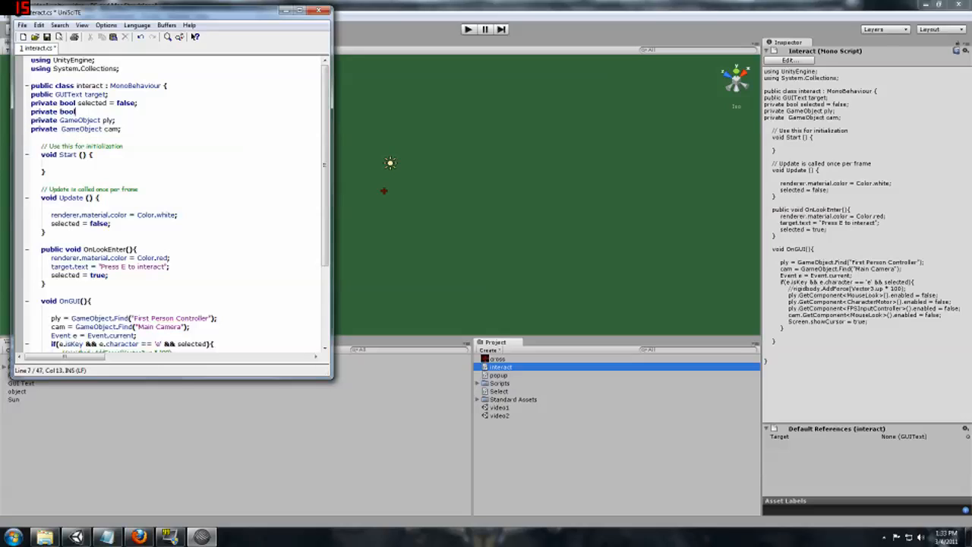
{"action": "type", "text": "men"}
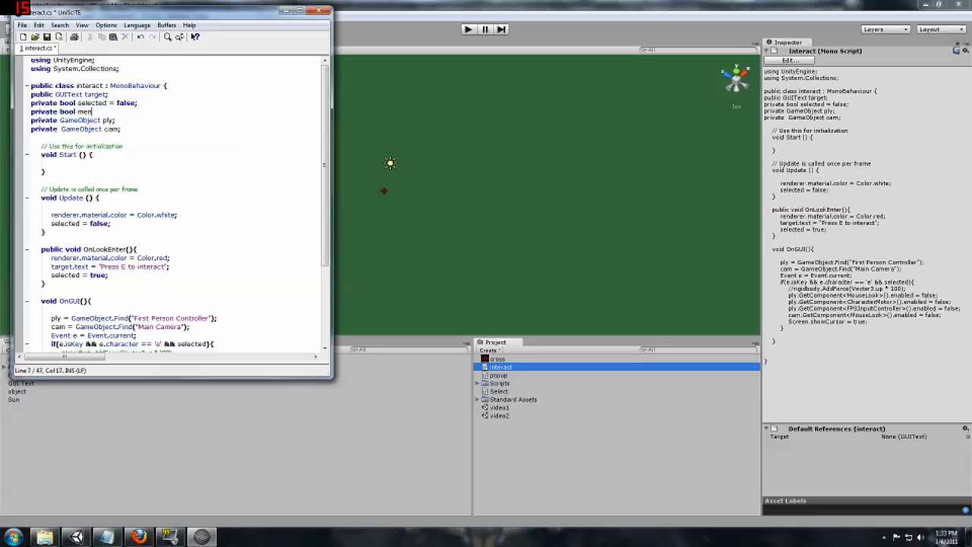
{"action": "type", "text": "u = false"}
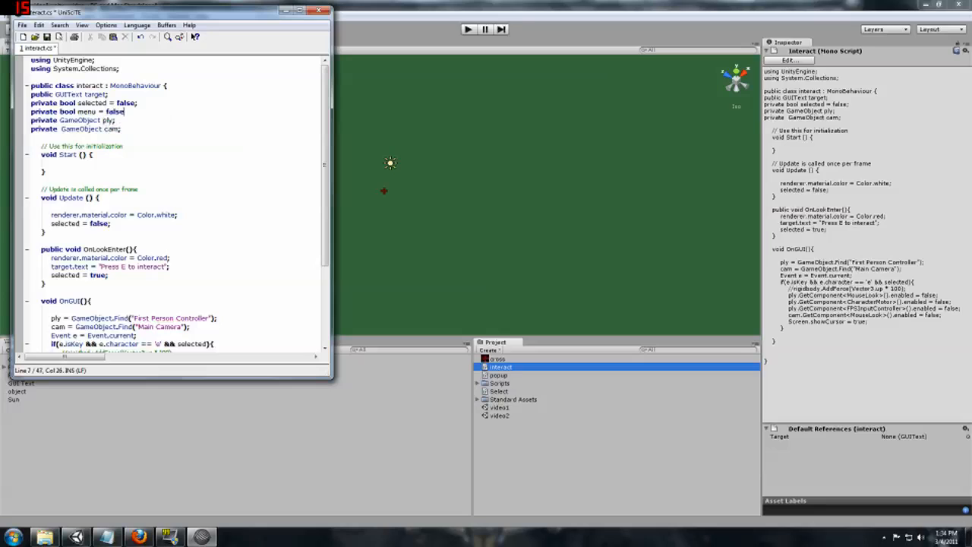
- Make the E-key block in OnGUI set 'menu = true'
{"action": "scroll", "scroll_direction": "down", "scroll_amount": 3}
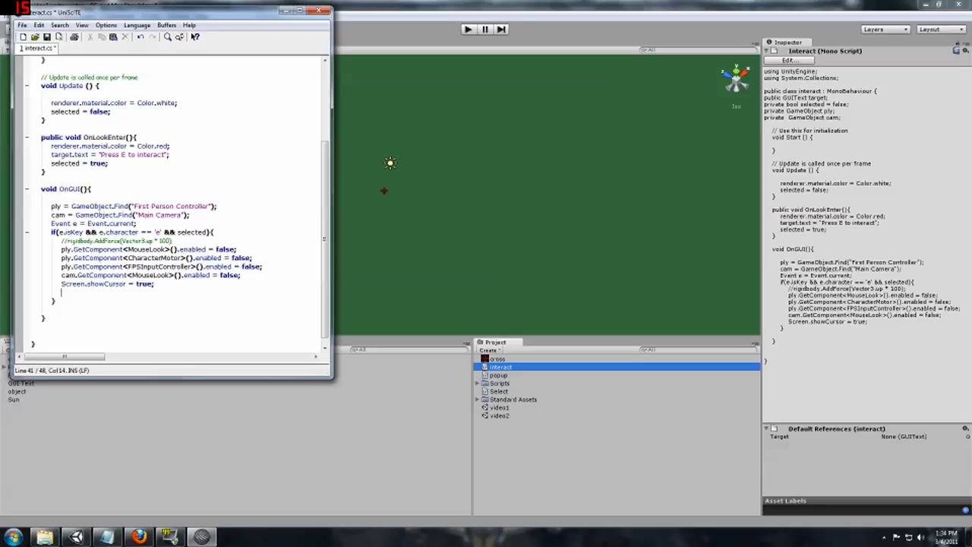
{"action": "type", "text": "menu ="}
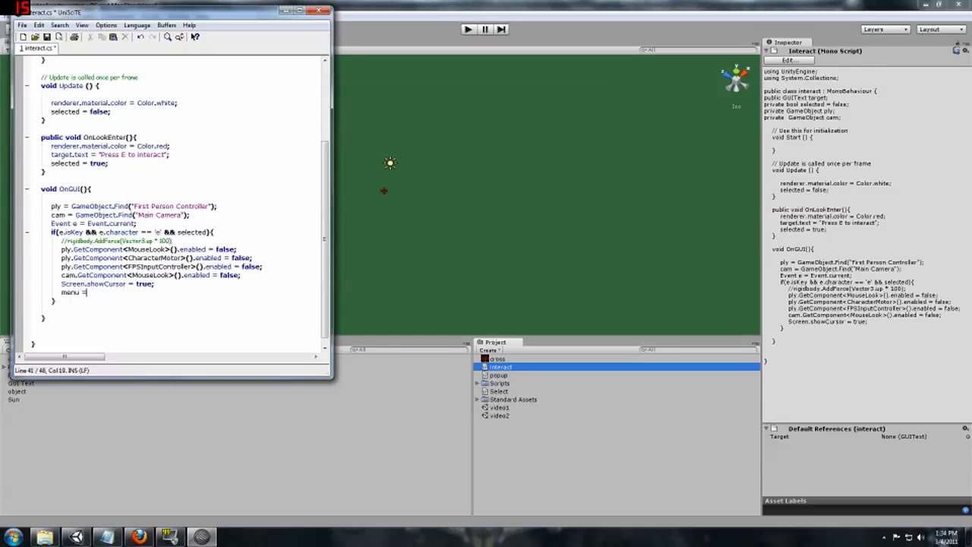
{"action": "type", "text": "true;"}
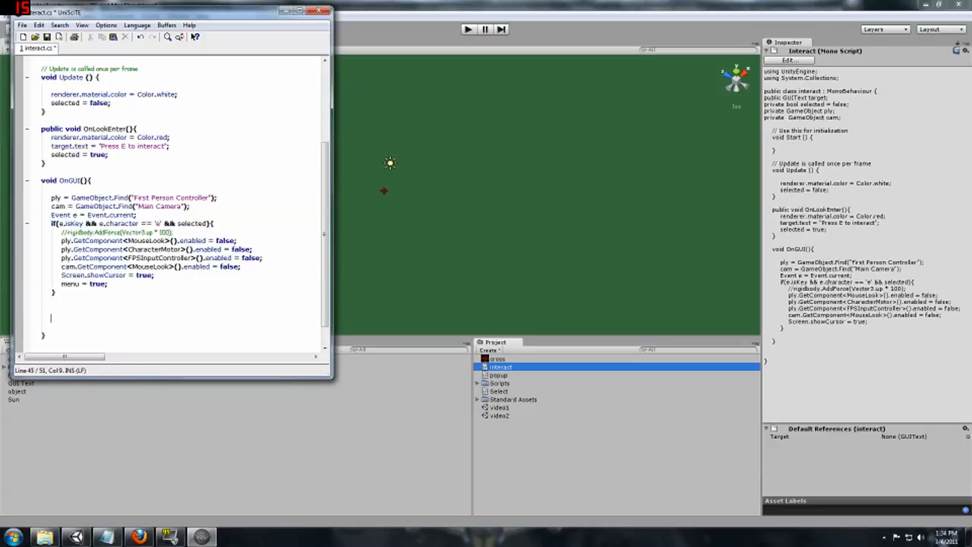
- Add an empty 'if(menu)' block after the E-key block
{"action": "type", "text": "if"}
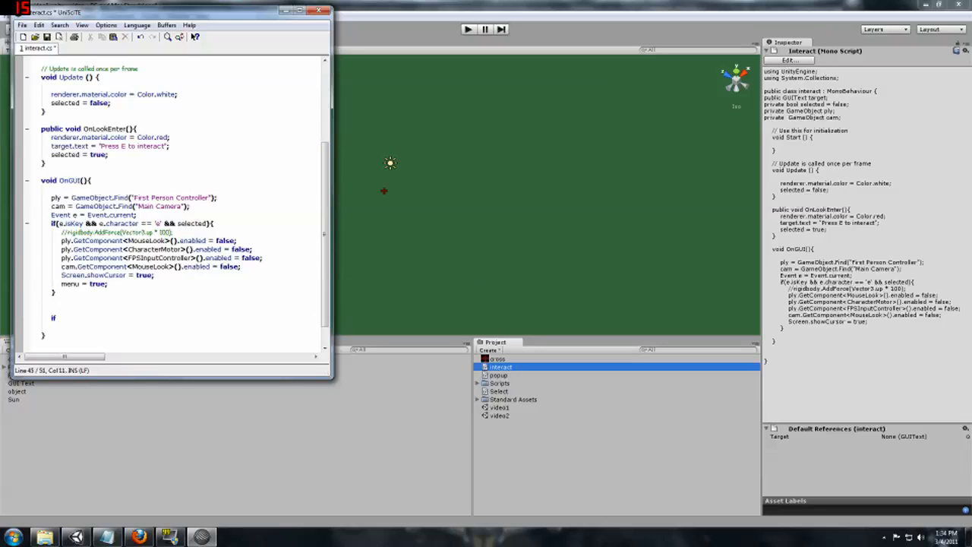
{"action": "type", "text": "(m"}
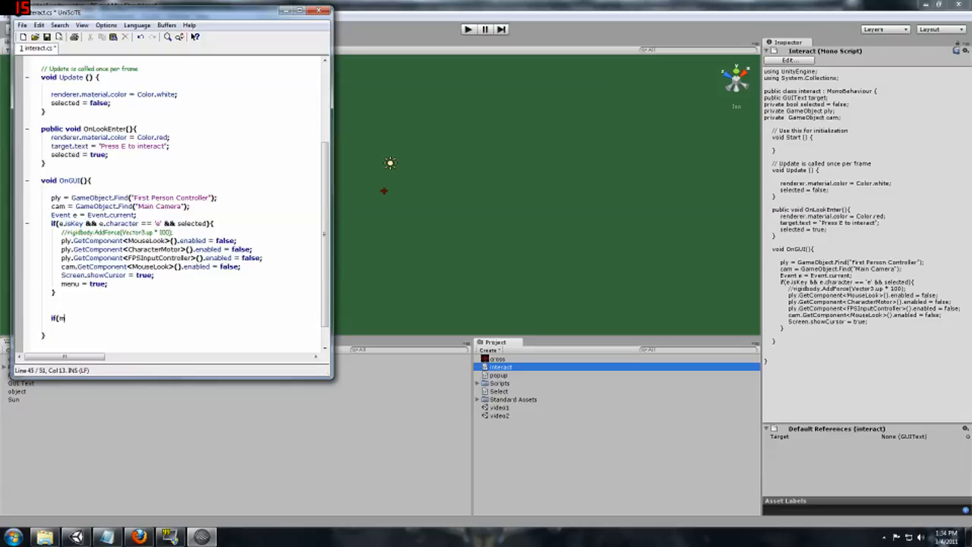
{"action": "type", "text": "enu){"}
{"action": "type", "text": "}"}
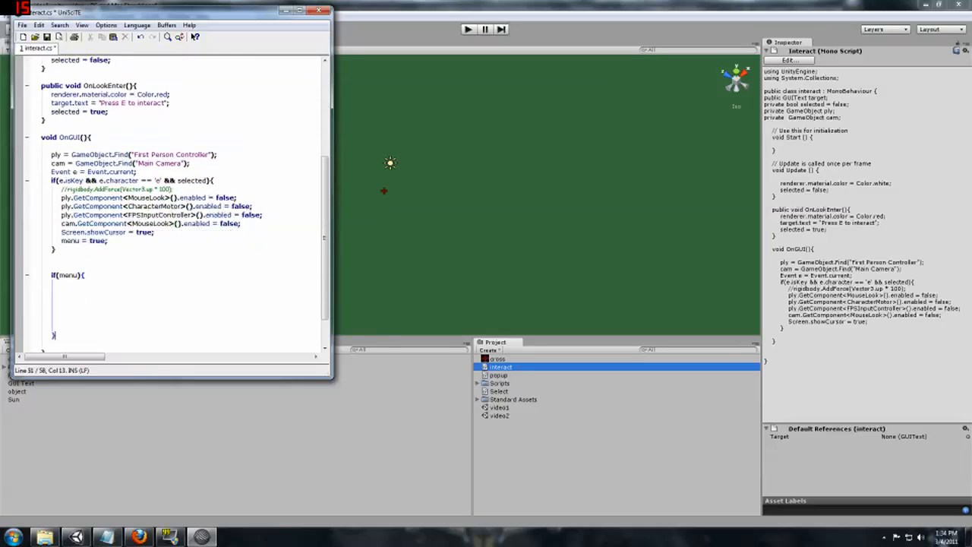
{"action": "left_click", "coordinate": [53, 336]}
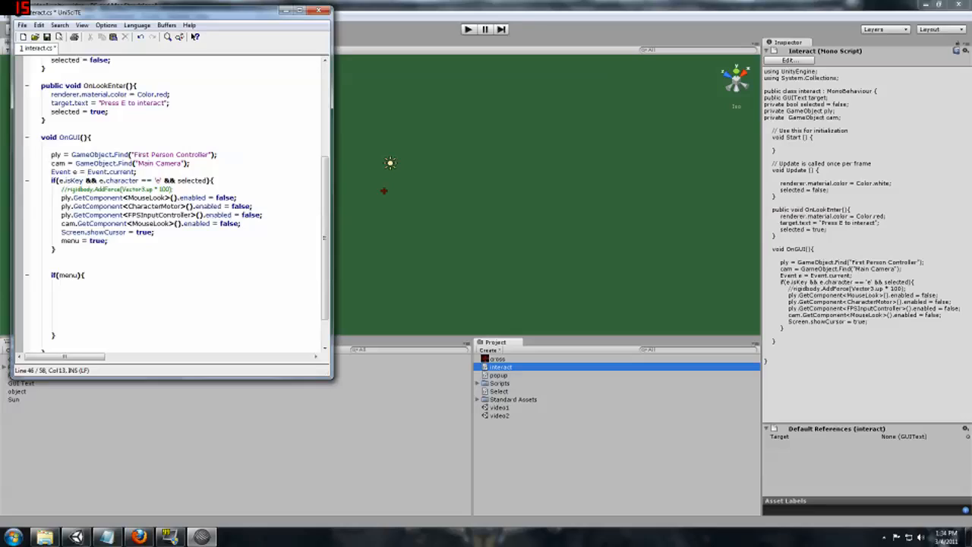
{"action": "left_click", "coordinate": [63, 284]}
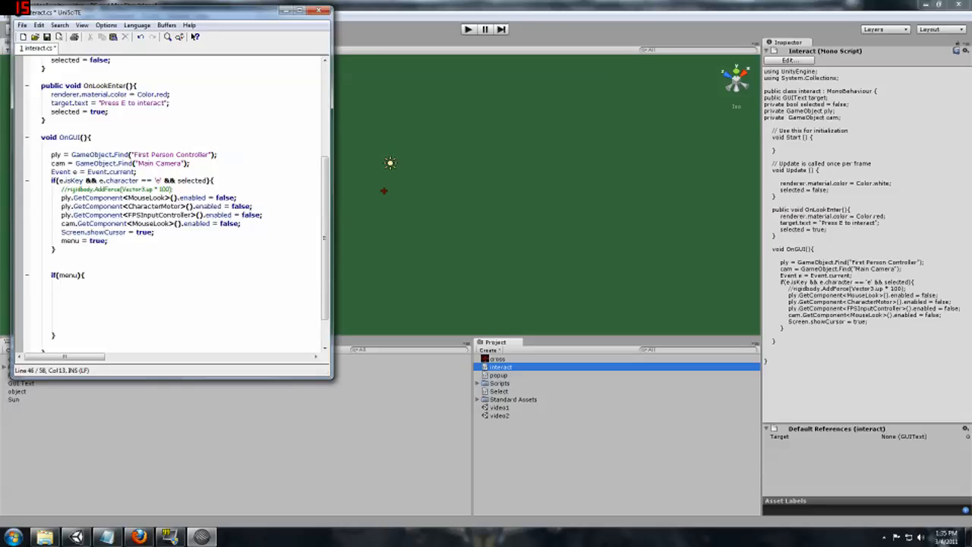
- Begin a GUI.Box with a Rect at x 0, y (Screen.height/3)*2
{"action": "type", "text": "G"}
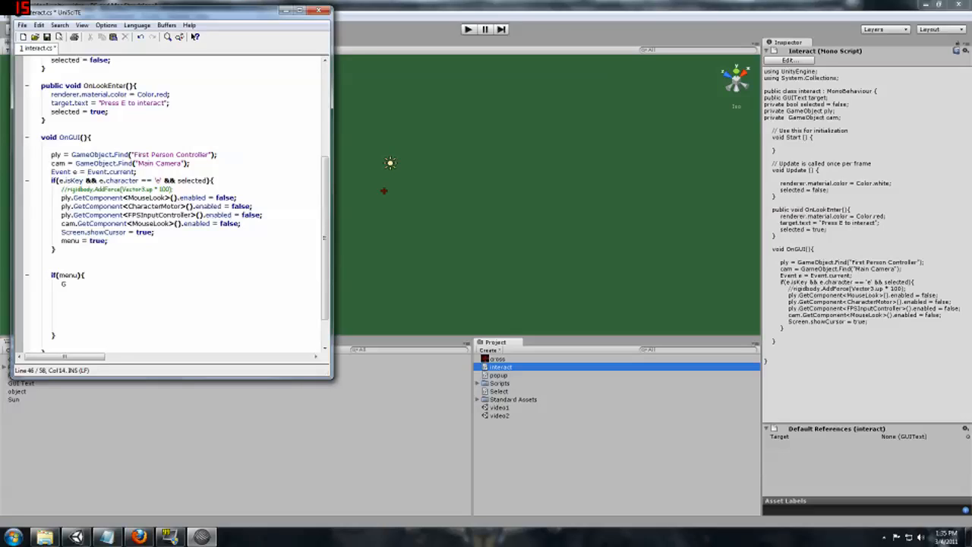
{"action": "type", "text": "UI."}
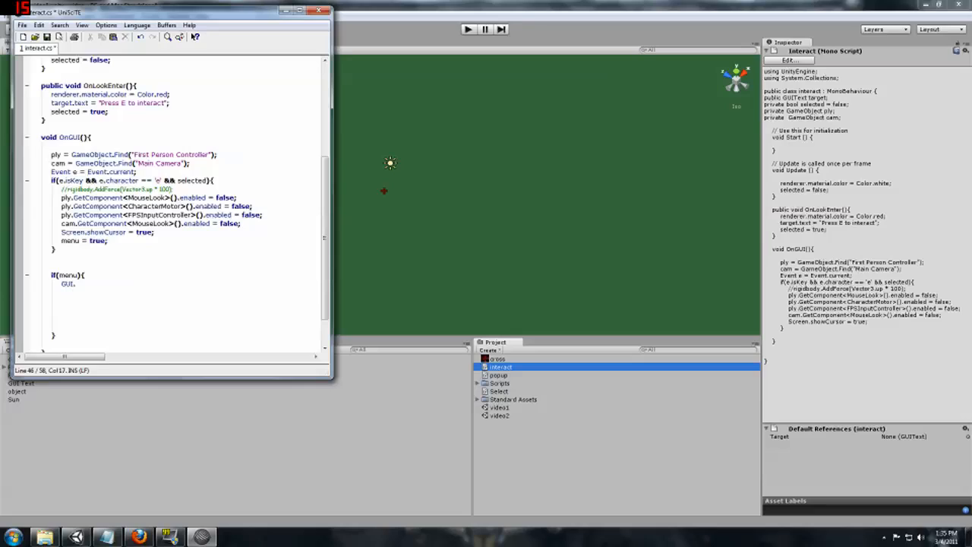
{"action": "type", "text": "Box"}
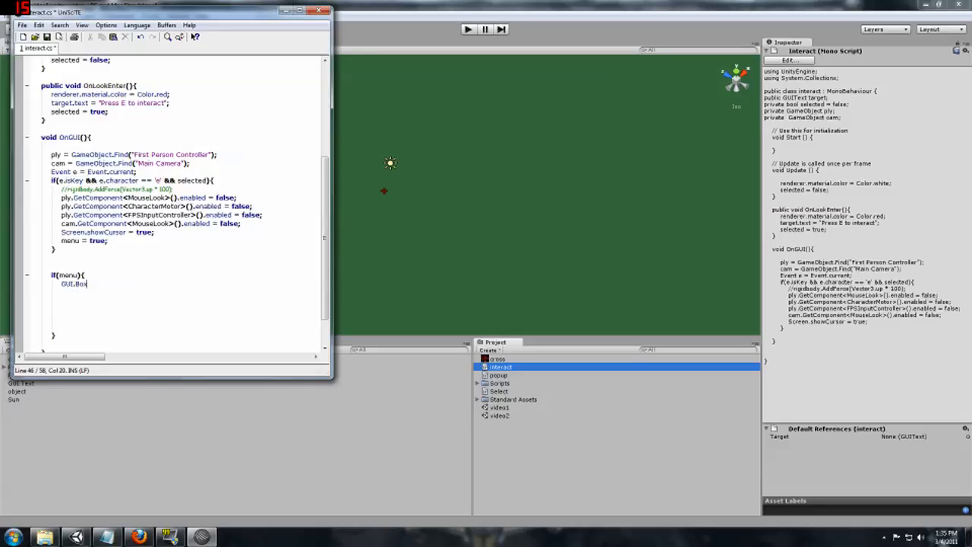
{"action": "type", "text": "("}
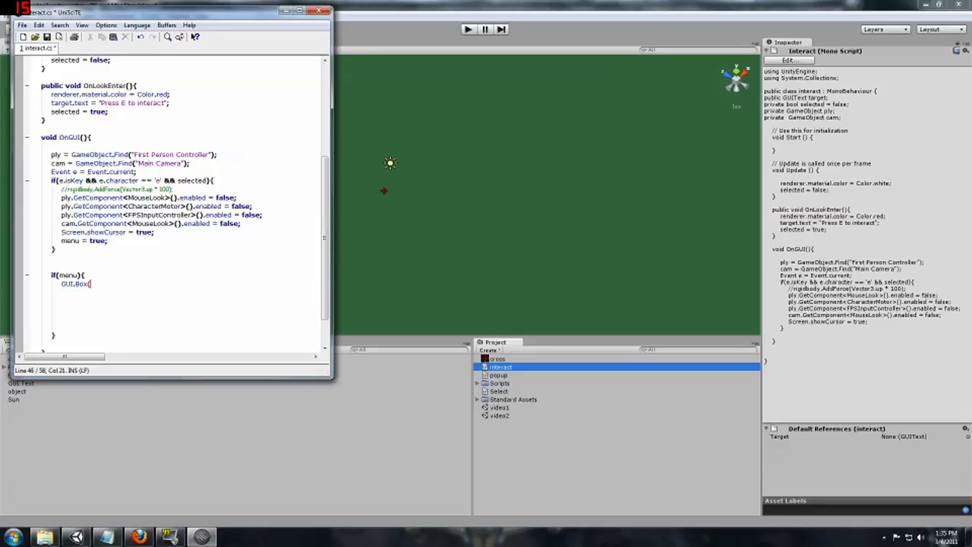
{"action": "type", "text": "new"}
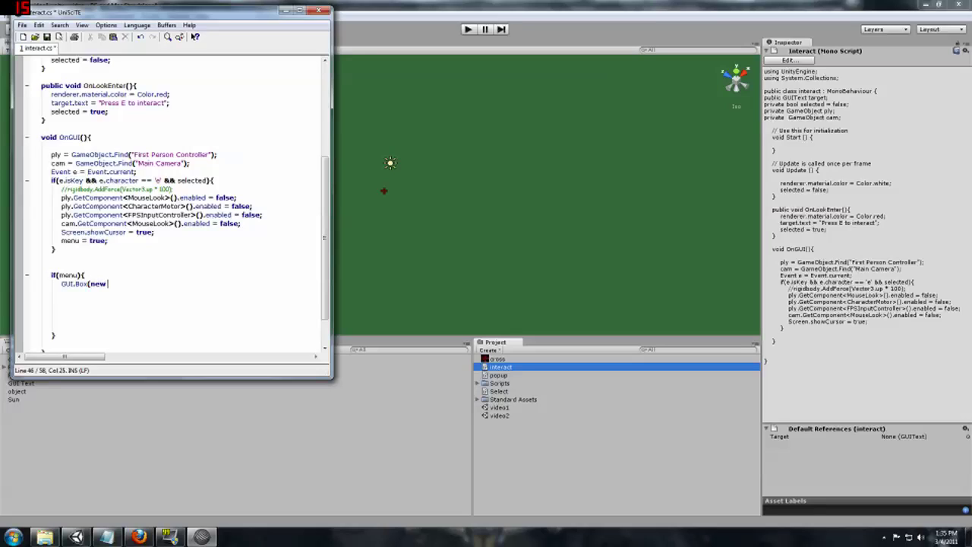
{"action": "type", "text": "Rec"}
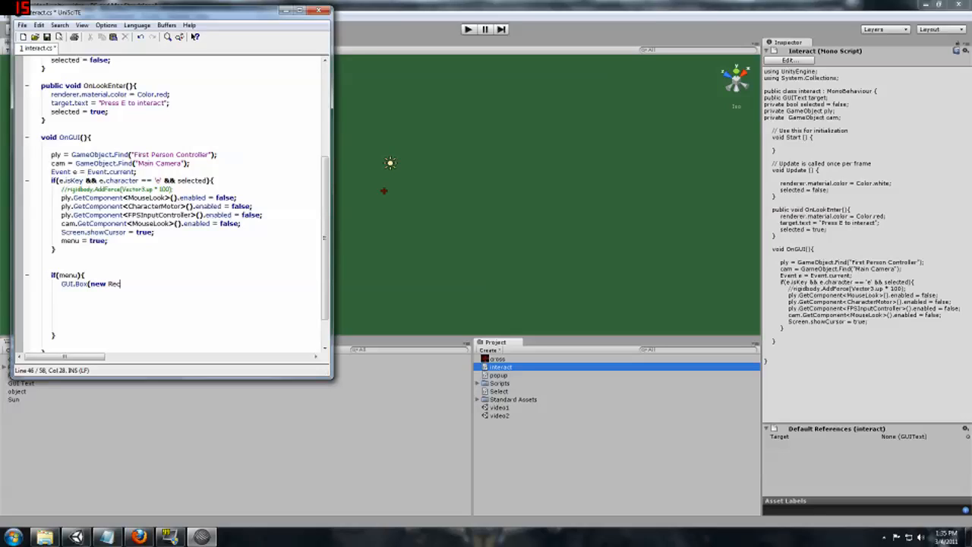
{"action": "type", "text": "t("}
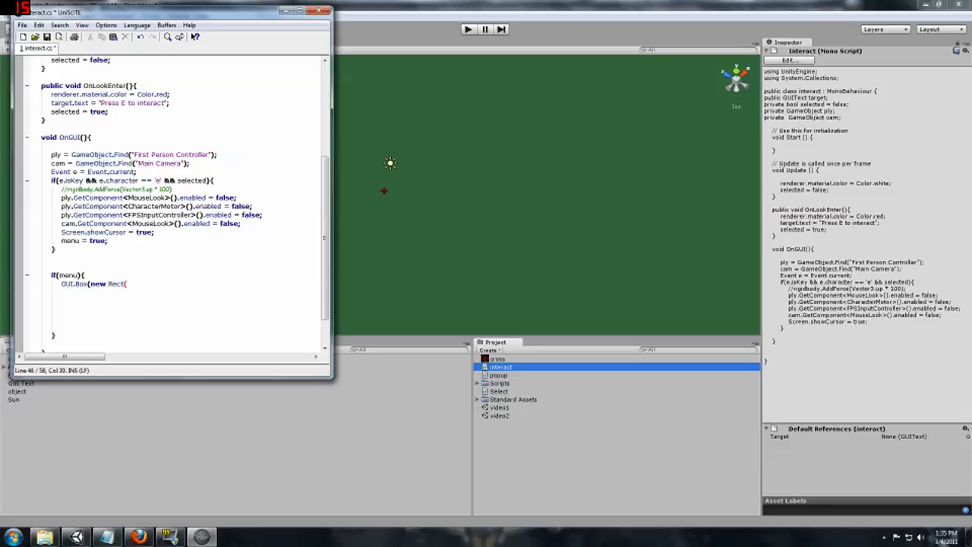
{"action": "type", "text": "0"}
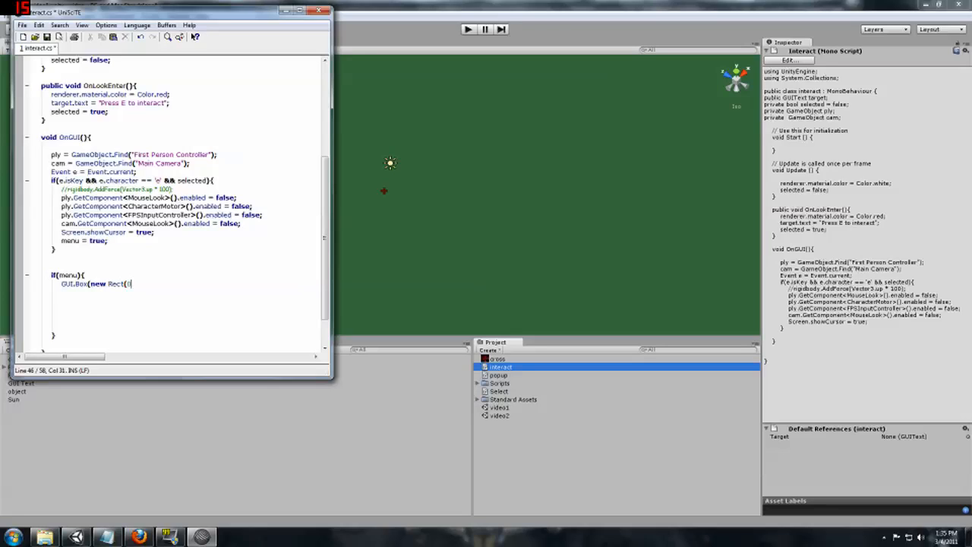
{"action": "type", "text": "0,"}
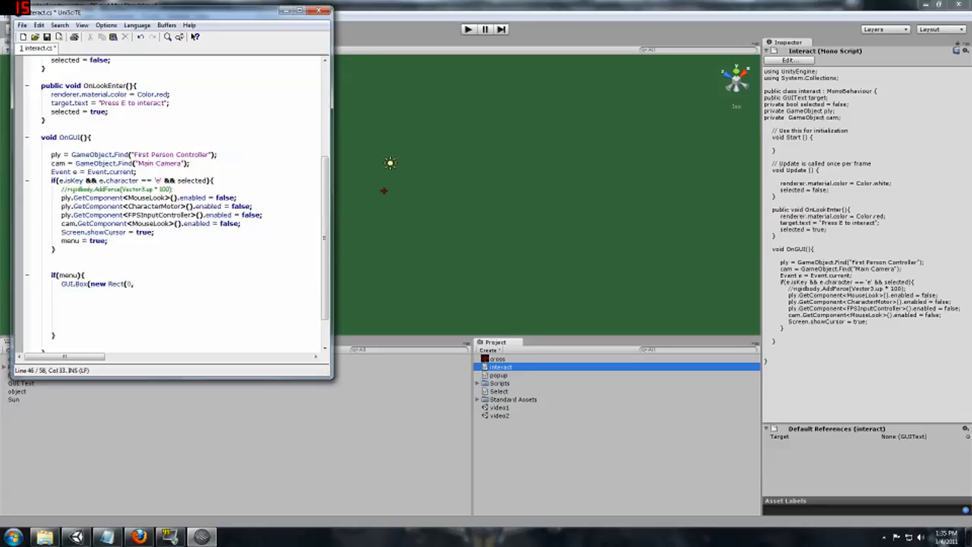
{"action": "type", "text": "("}
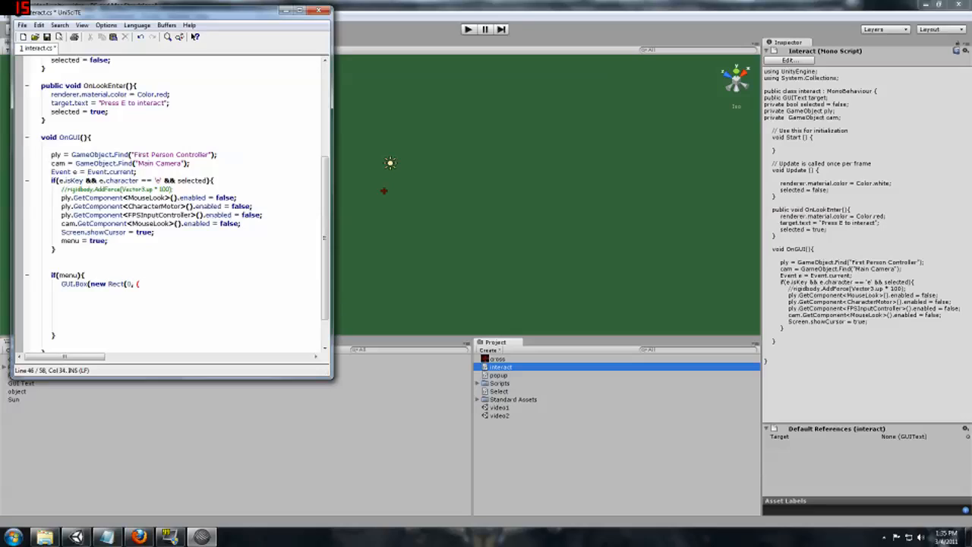
{"action": "type", "text": "S"}
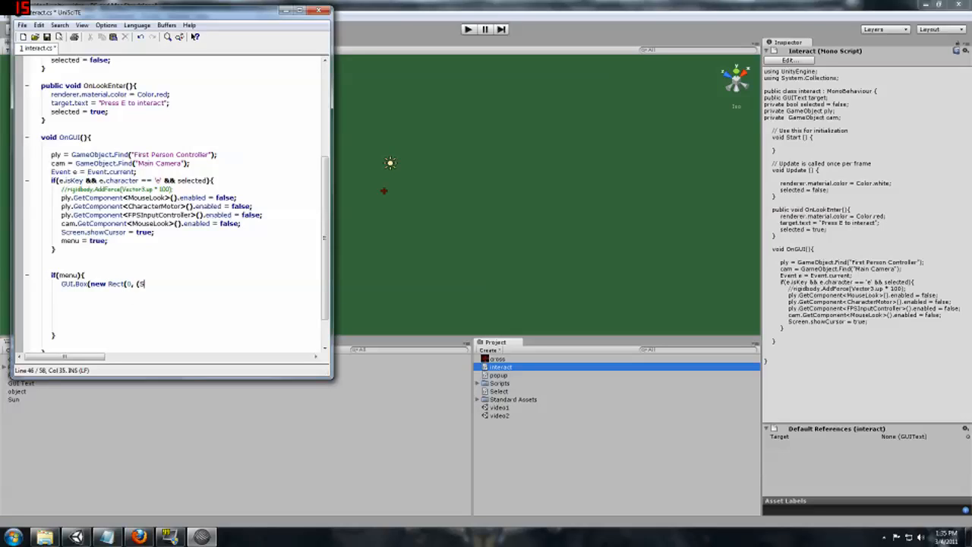
{"action": "type", "text": "creen"}
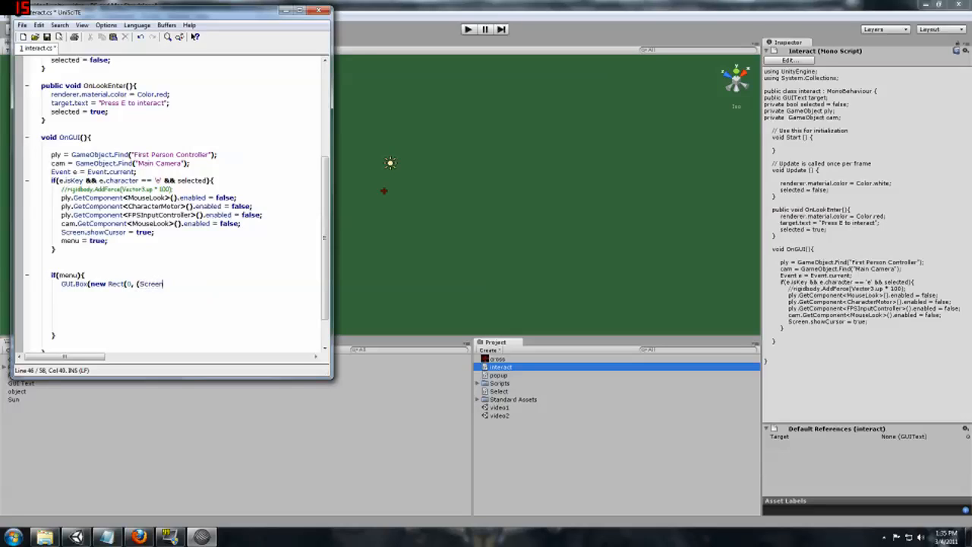
{"action": "type", "text": "."}
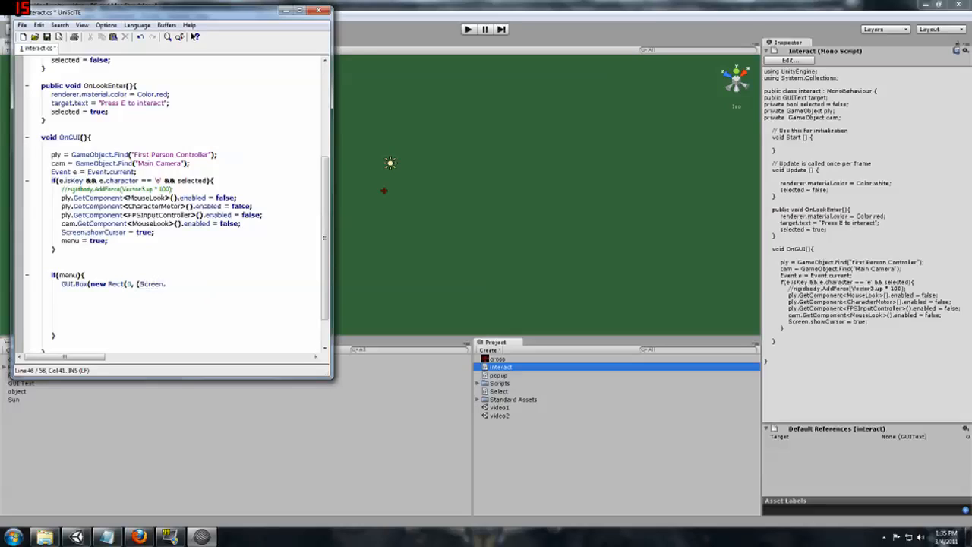
{"action": "type", "text": "height"}
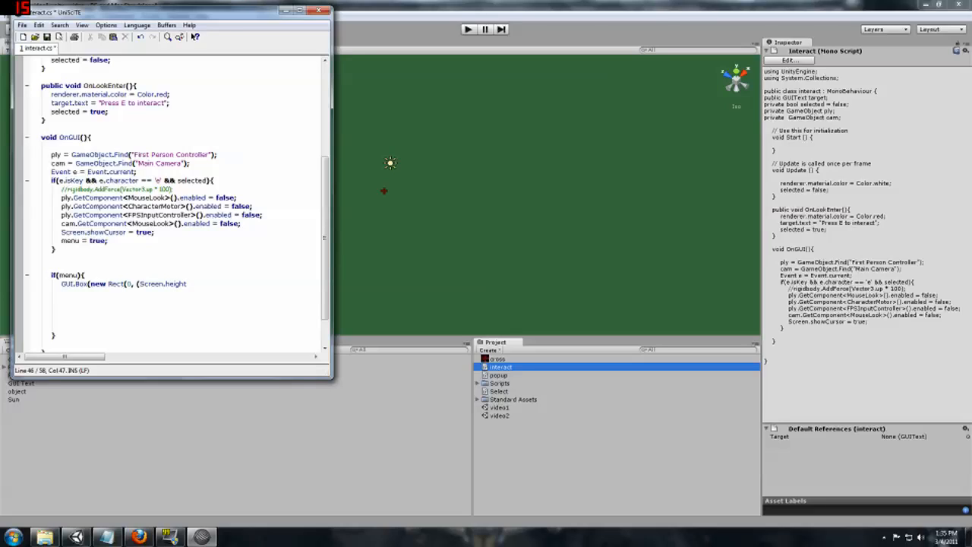
{"action": "type", "text": "/3"}
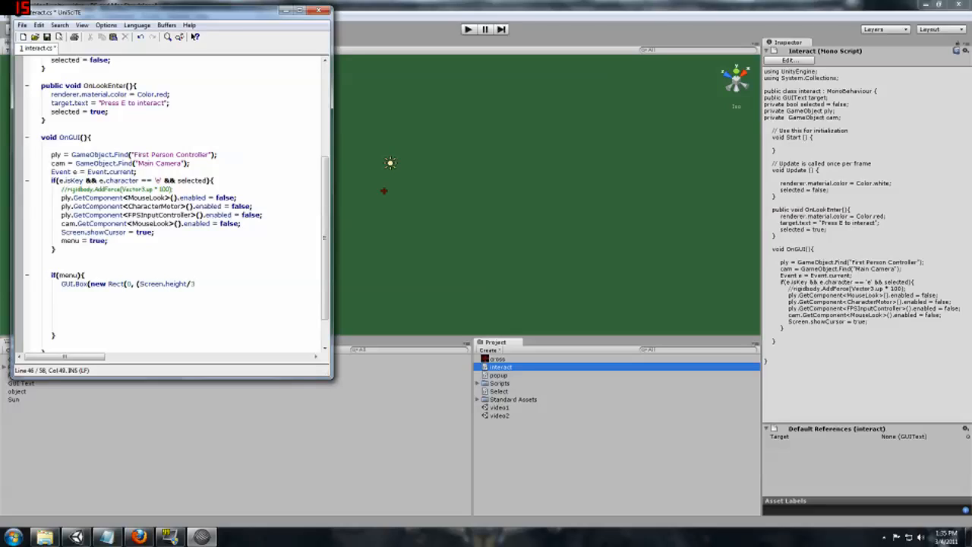
{"action": "type", "text": ")"}
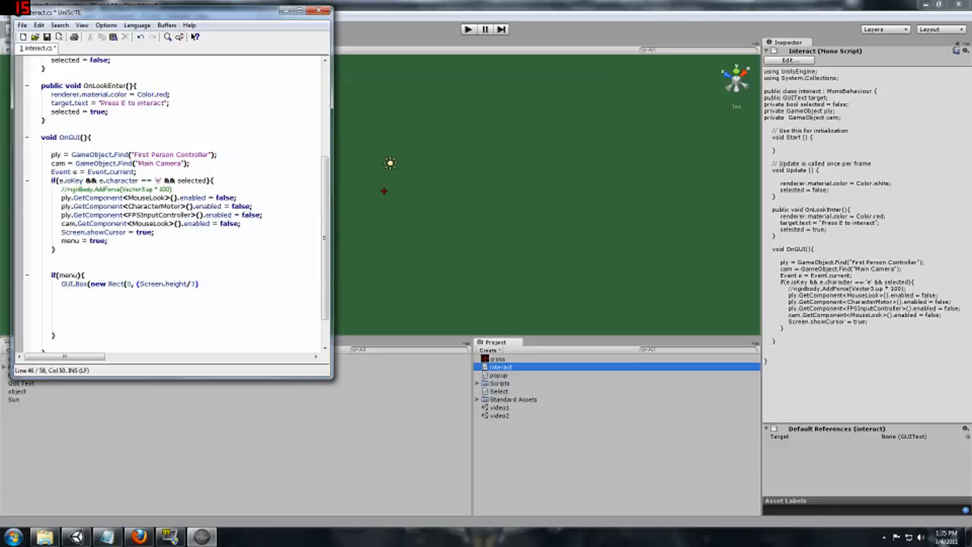
{"action": "type", "text": ")"}
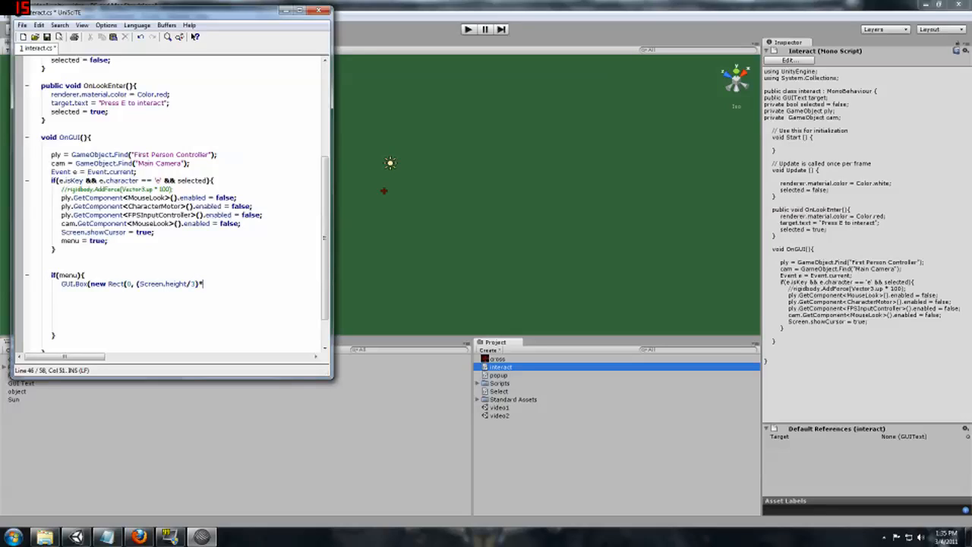
{"action": "type", "text": "2"}
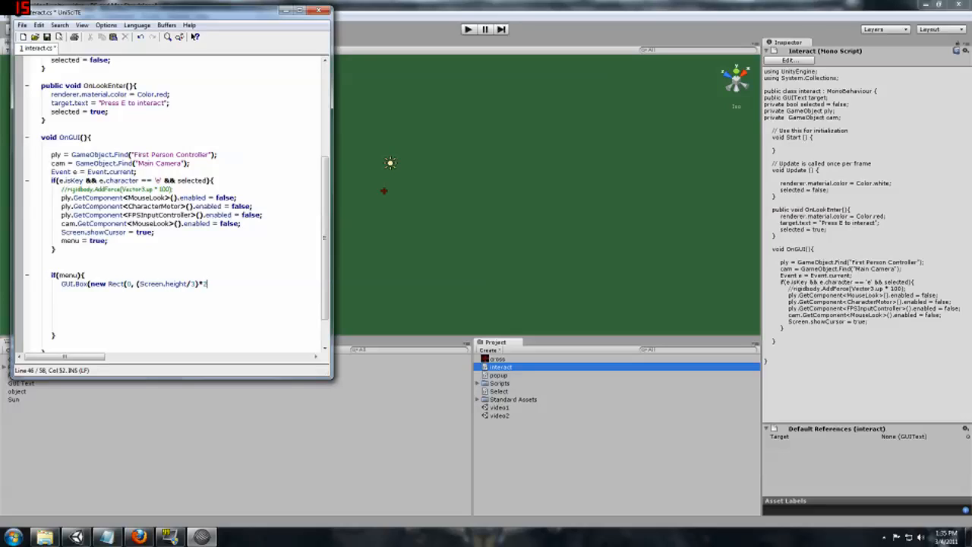
{"action": "key", "text": "Backspace"}
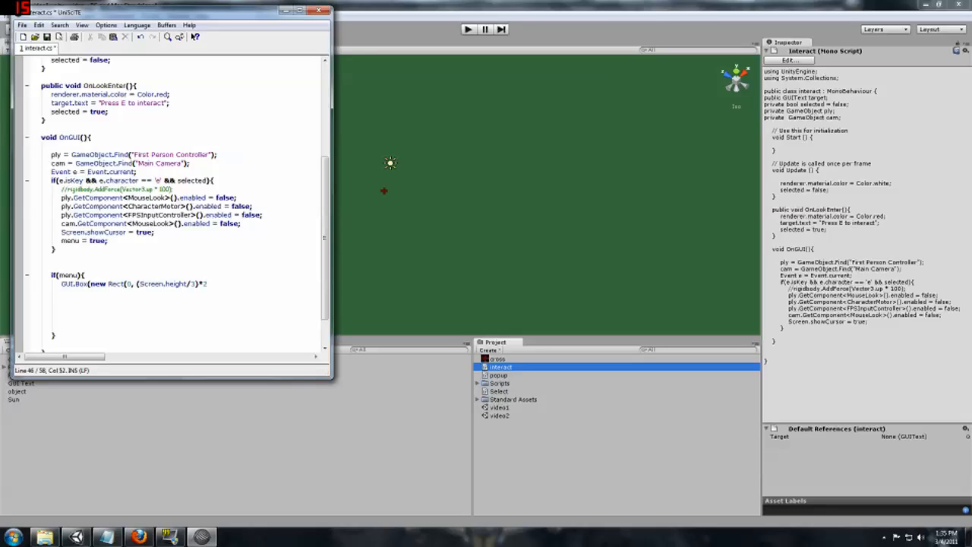
- Give the box width Screen.width, height Screen.height/3 and label "Dialog Test"
{"action": "type", "text": ","}
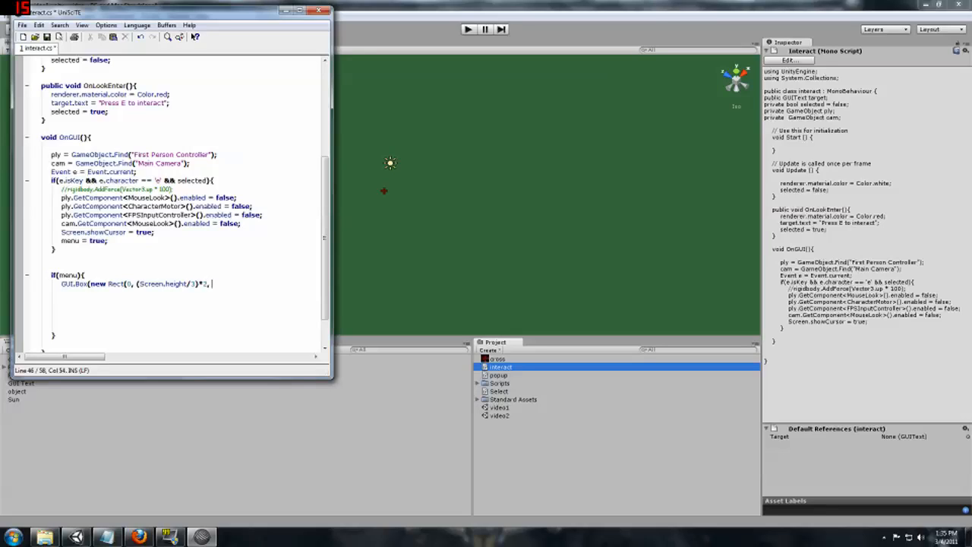
{"action": "type", "text": "S"}
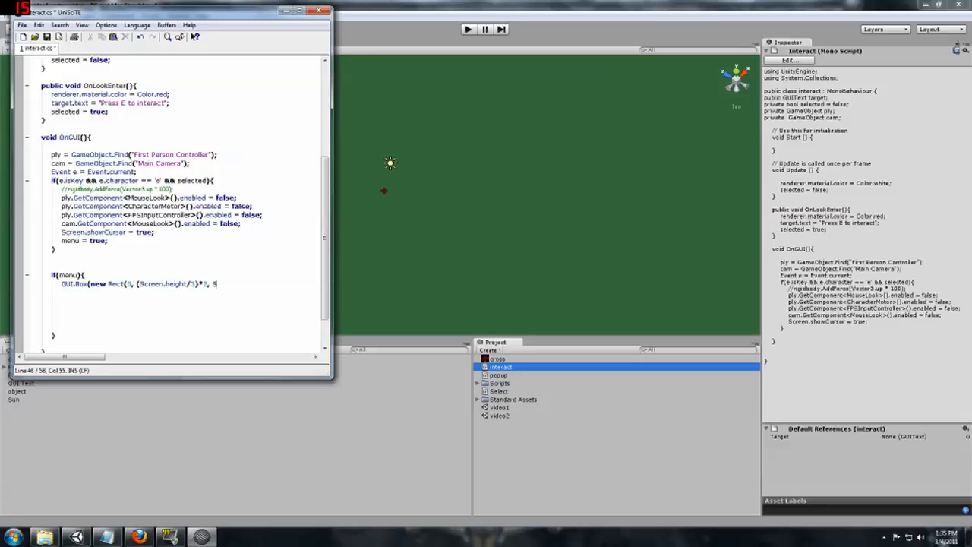
{"action": "type", "text": "creen.width,"}
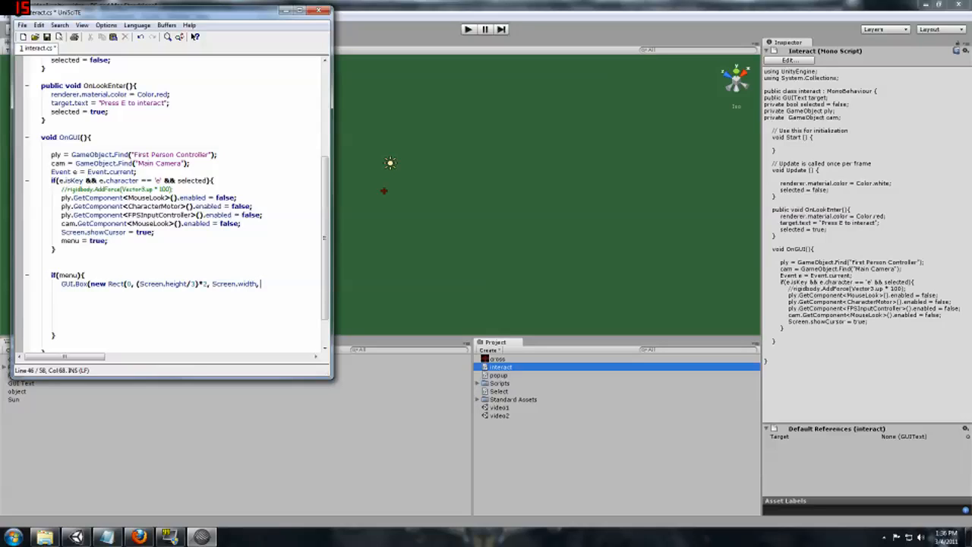
{"action": "type", "text": "Screen."}
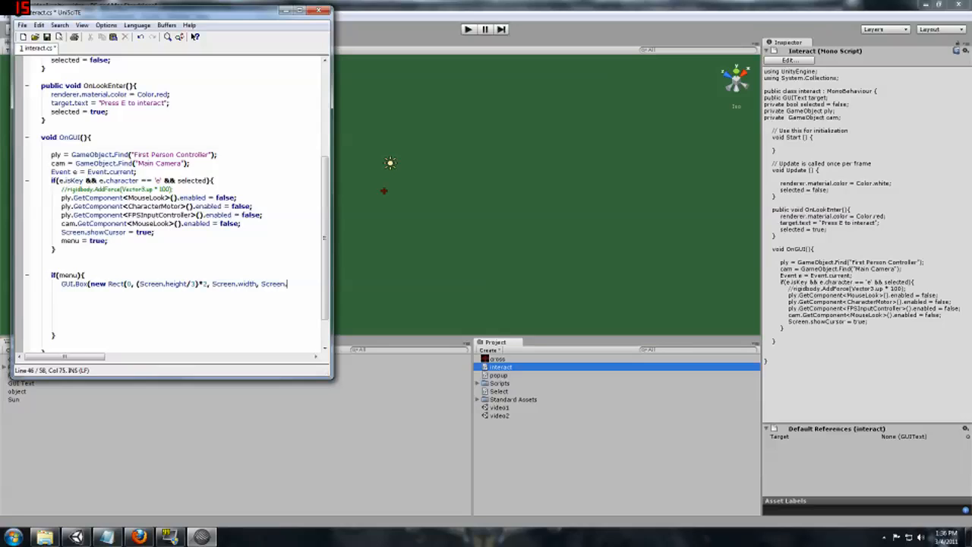
{"action": "type", "text": "height/3)"}
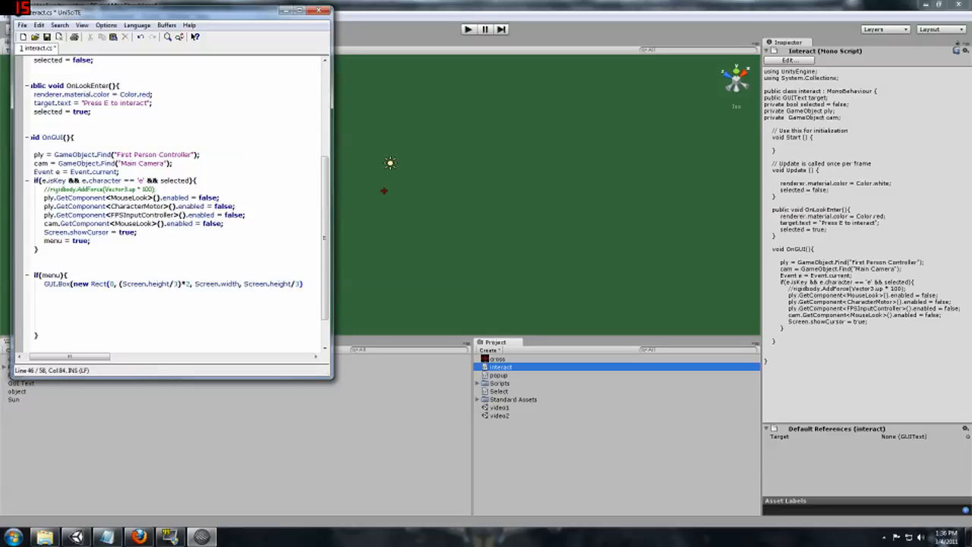
{"action": "type", "text": ","}
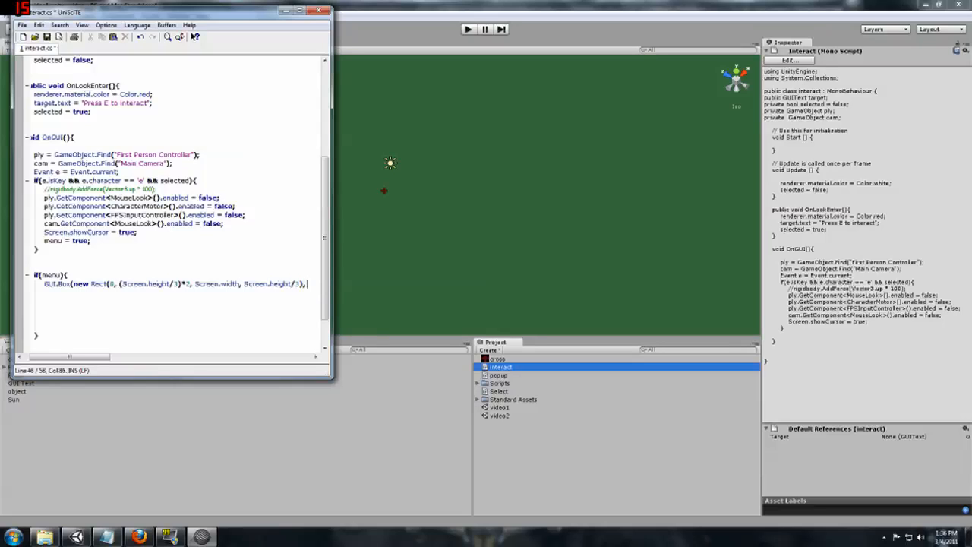
{"action": "type", "text": "Di"}
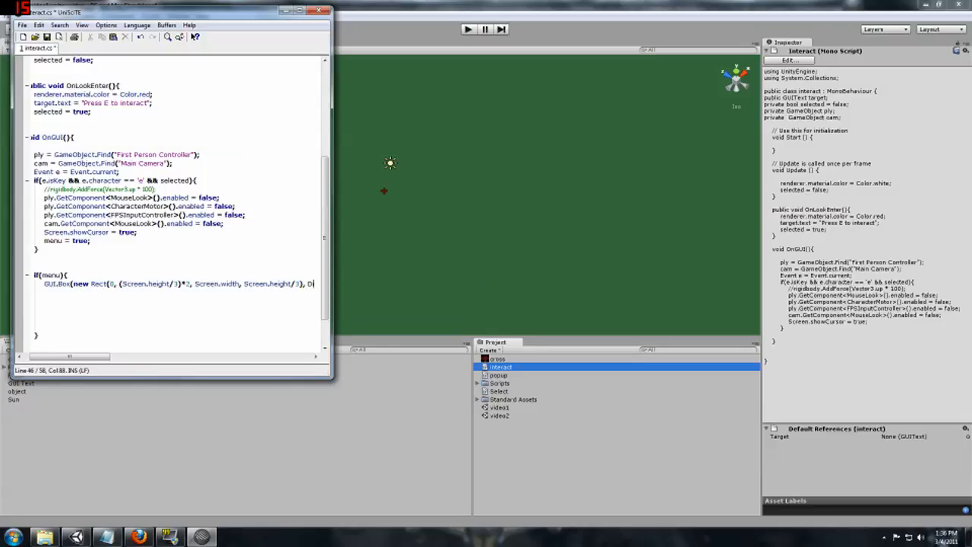
{"action": "type", "text": "alog Tex"}
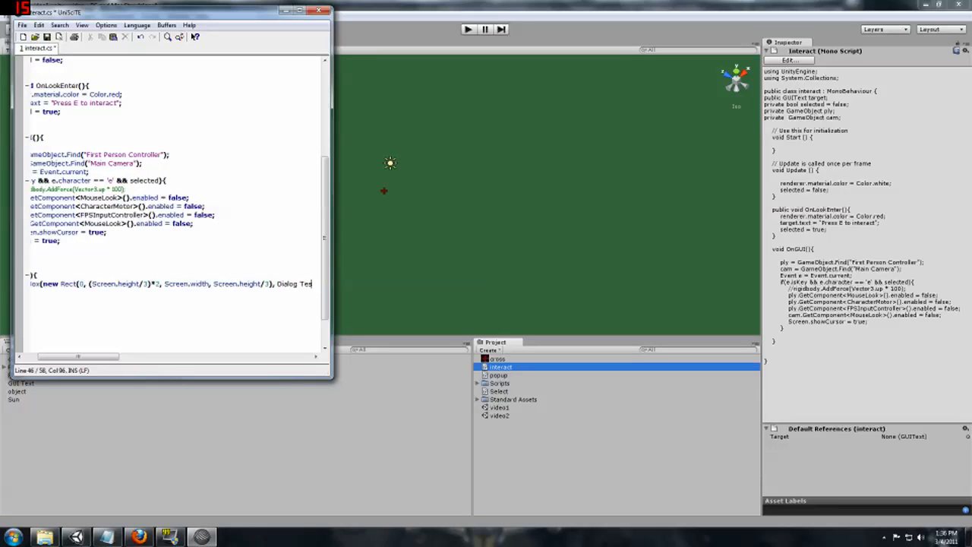
{"action": "type", "text": "t"}
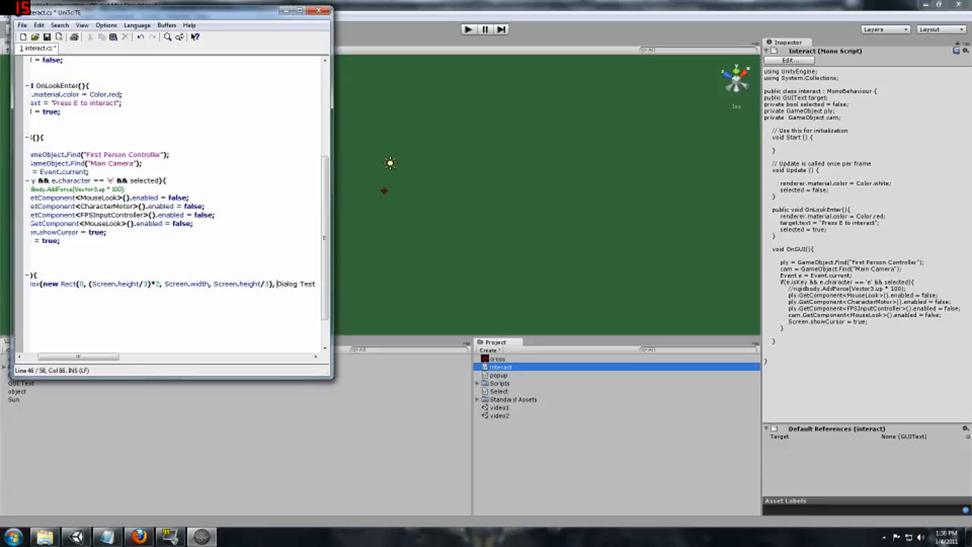
{"action": "double_click", "coordinate": [298, 283]}
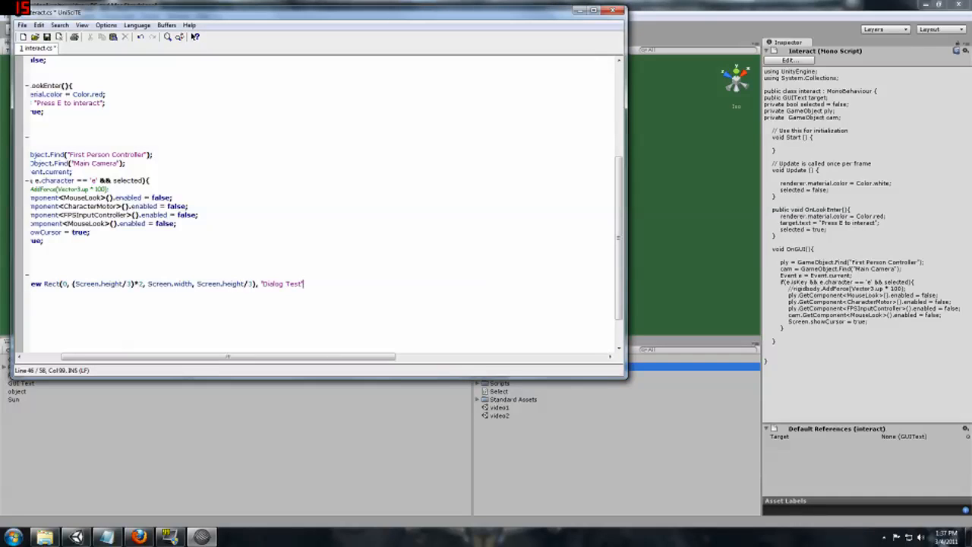
- Close the GUI.Box call, then play-test pressing E to show the Dialog Test box
{"action": "type", "text": ")"}
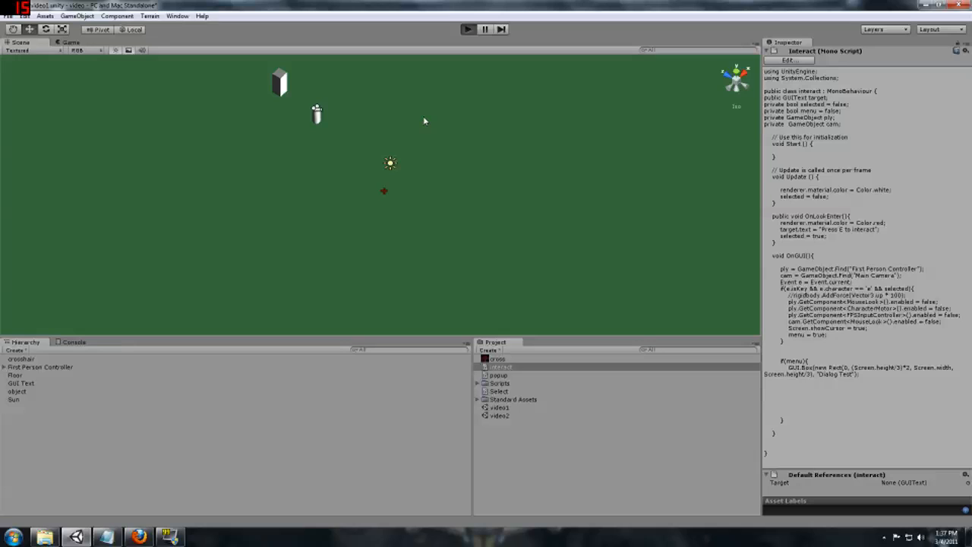
{"action": "left_click", "coordinate": [467, 29]}
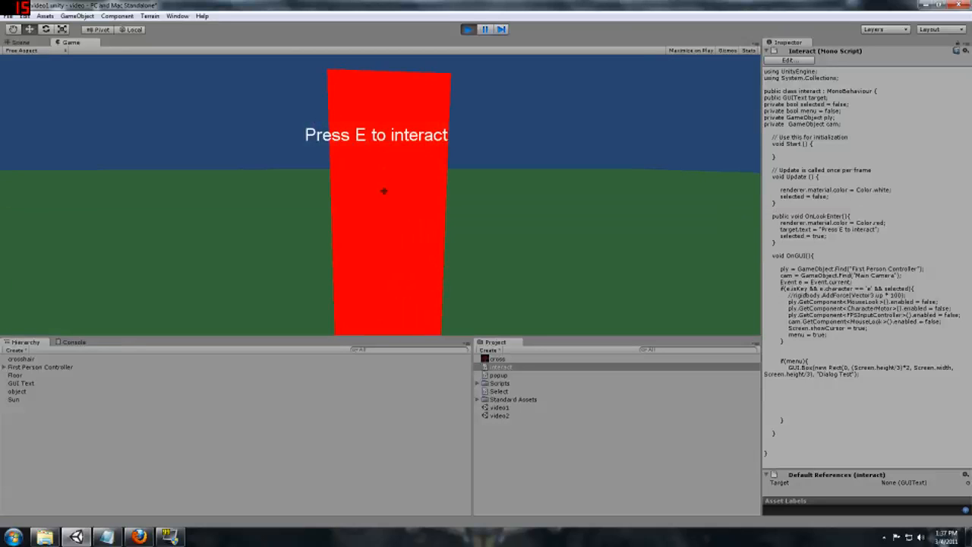
{"action": "key", "text": "e"}
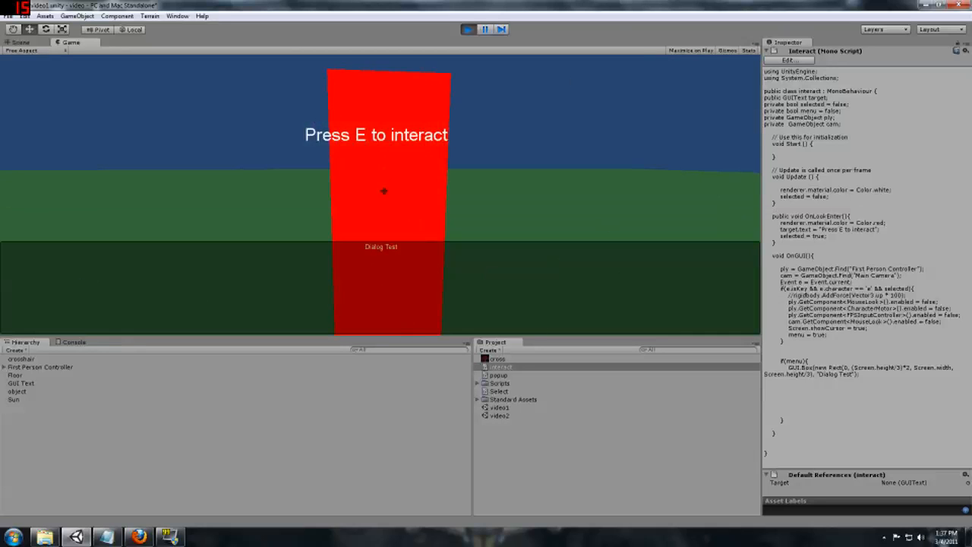
{"action": "left_click", "coordinate": [20, 42]}
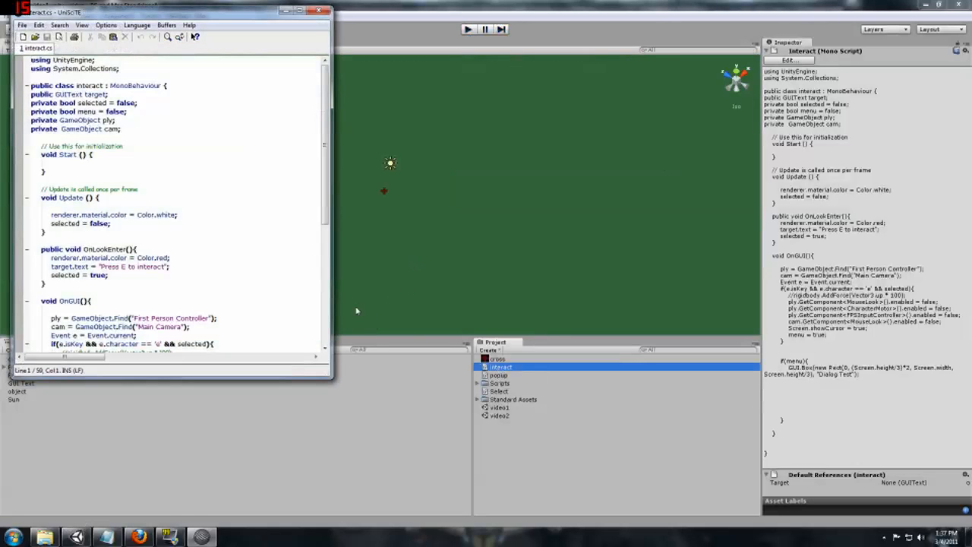
- Scroll to OnGUI and place the cursor on a new line under GUI.Box
{"action": "scroll", "scroll_direction": "down", "scroll_amount": 3}
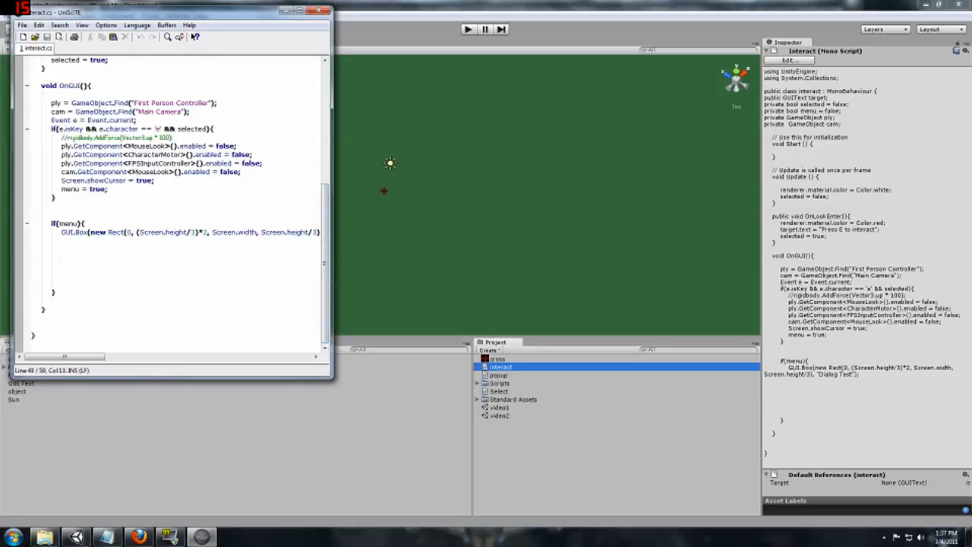
{"action": "left_click", "coordinate": [61, 257]}
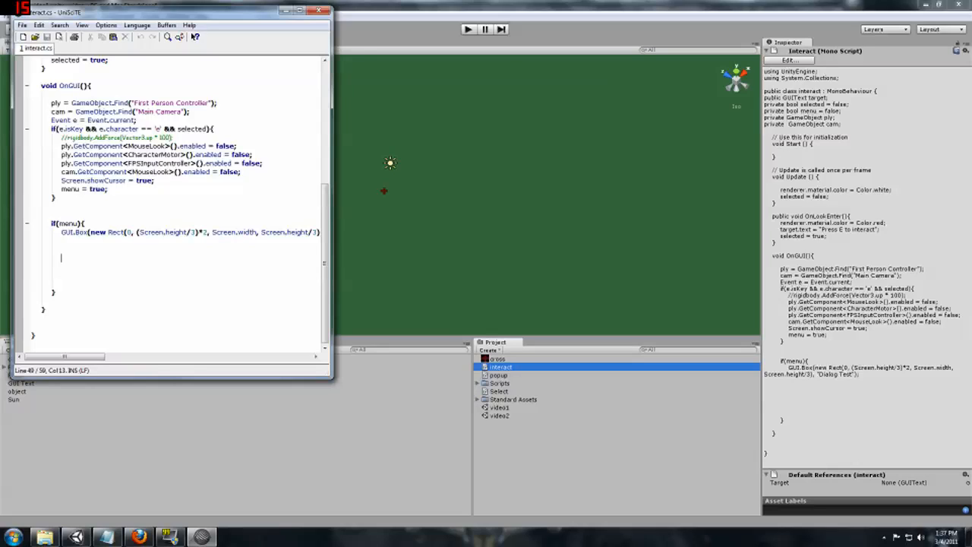
- Add 'target.enabled = false;' under the GUI.Box call in if(menu)
{"action": "type", "text": "target"}
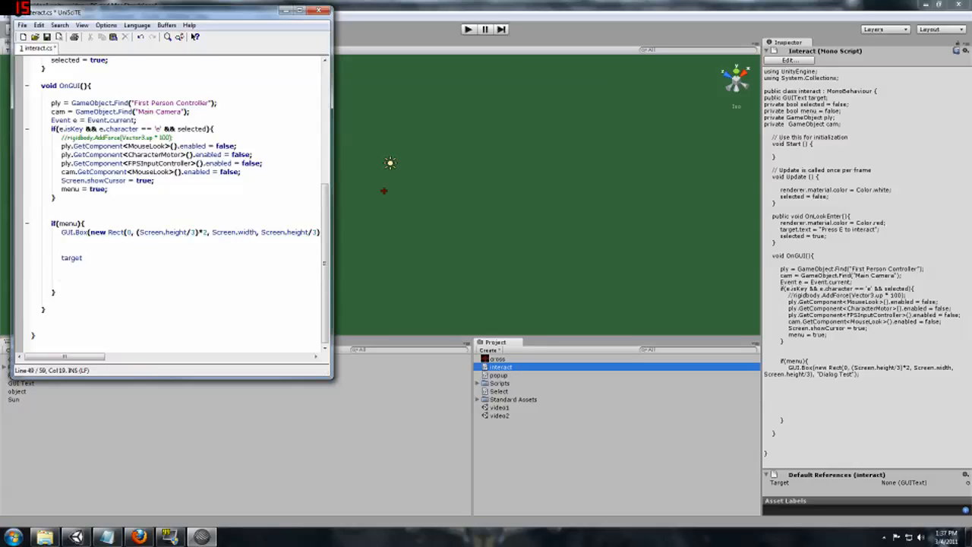
{"action": "type", "text": "."}
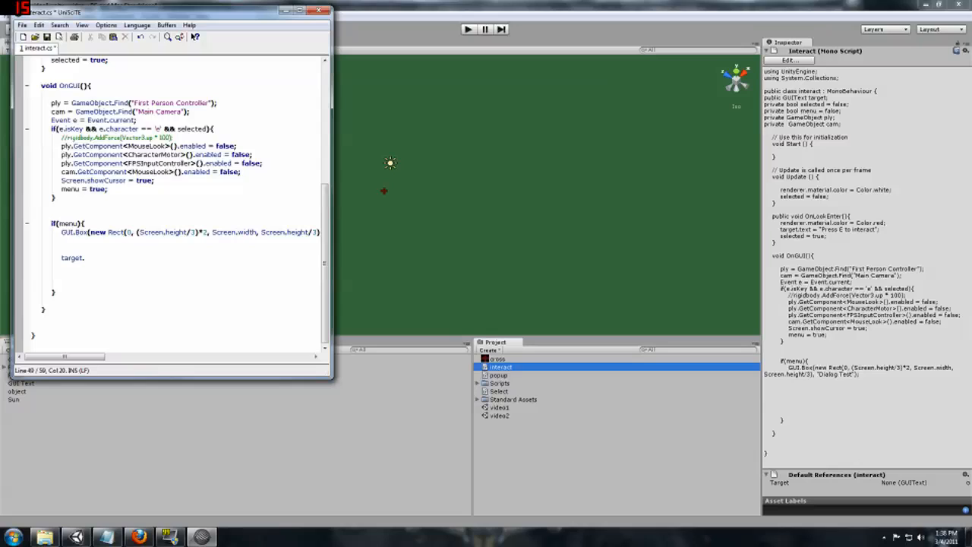
{"action": "type", "text": "e"}
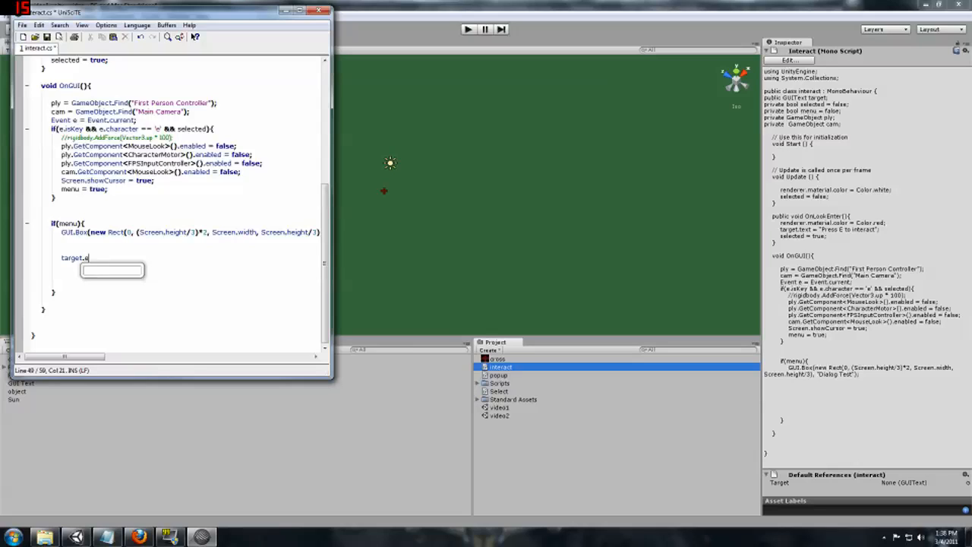
{"action": "type", "text": "n"}
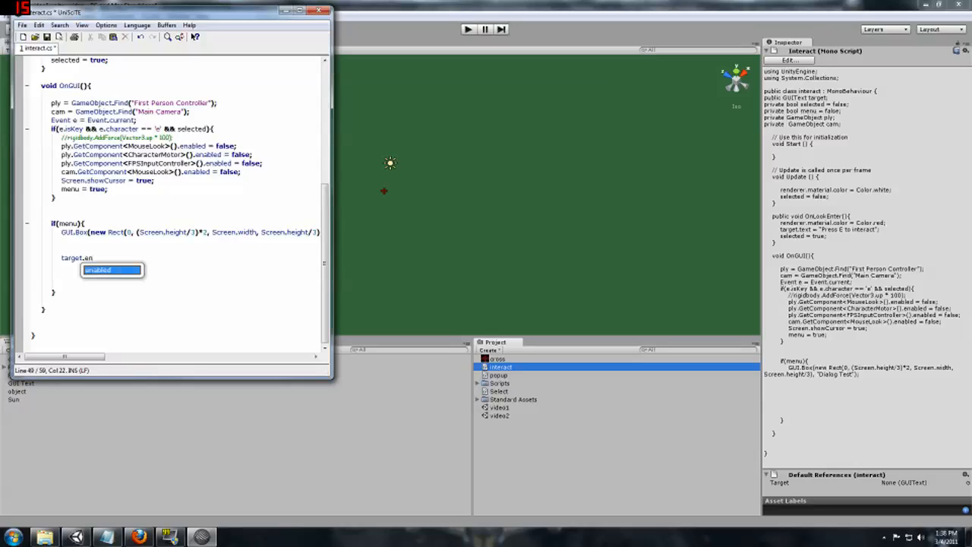
{"action": "type", "text": "abled ="}
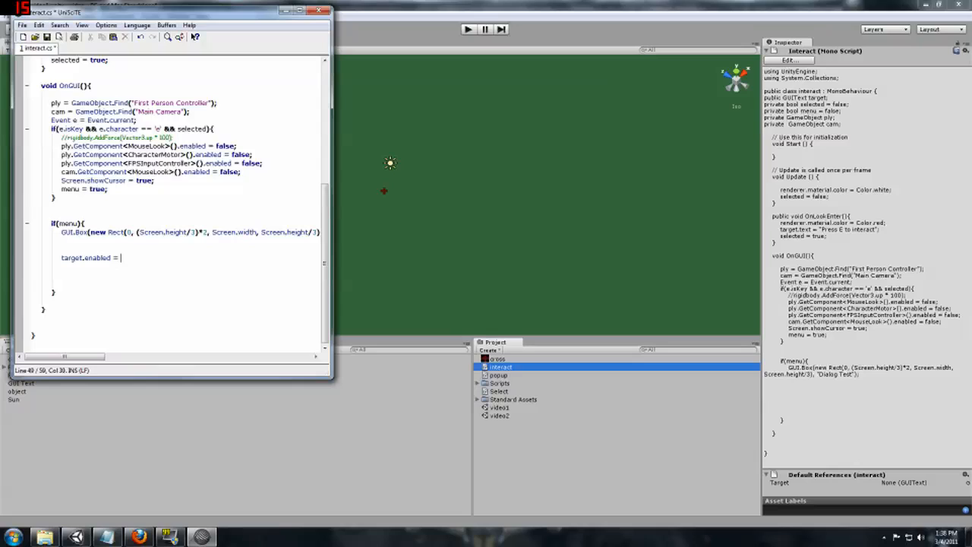
{"action": "type", "text": "false;"}
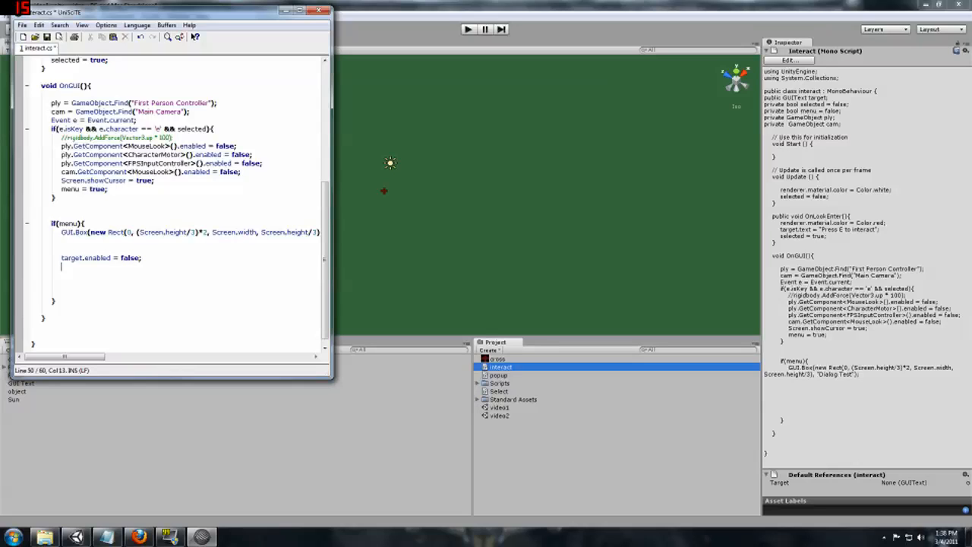
- Start 'if(GUI.Button(new Rect((Screen.with/2)-25' for the button's x position
{"action": "type", "text": "if"}
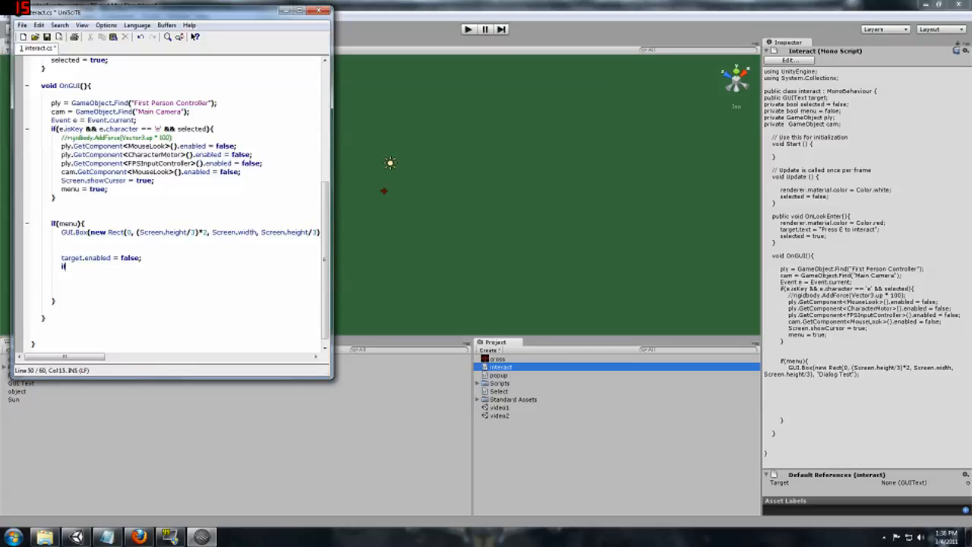
{"action": "type", "text": "("}
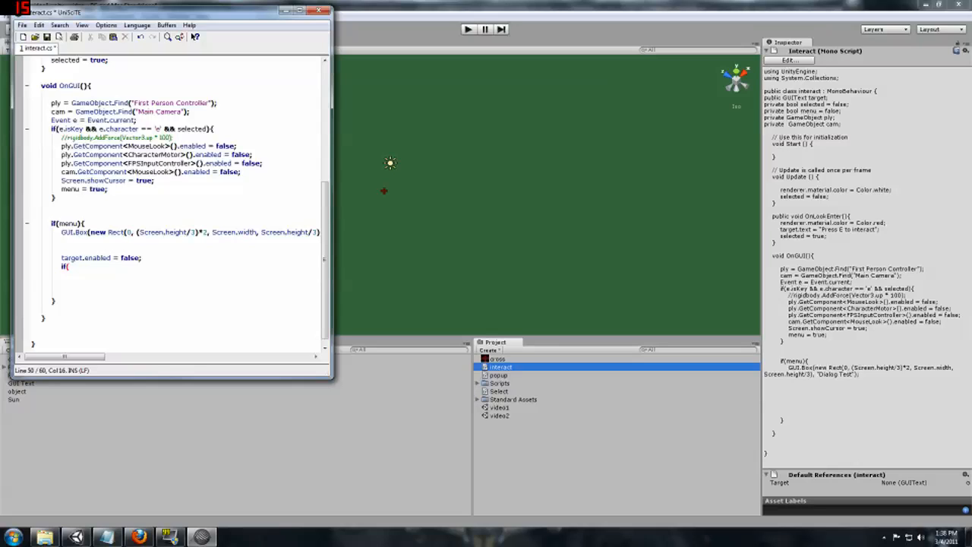
{"action": "type", "text": "GUI"}
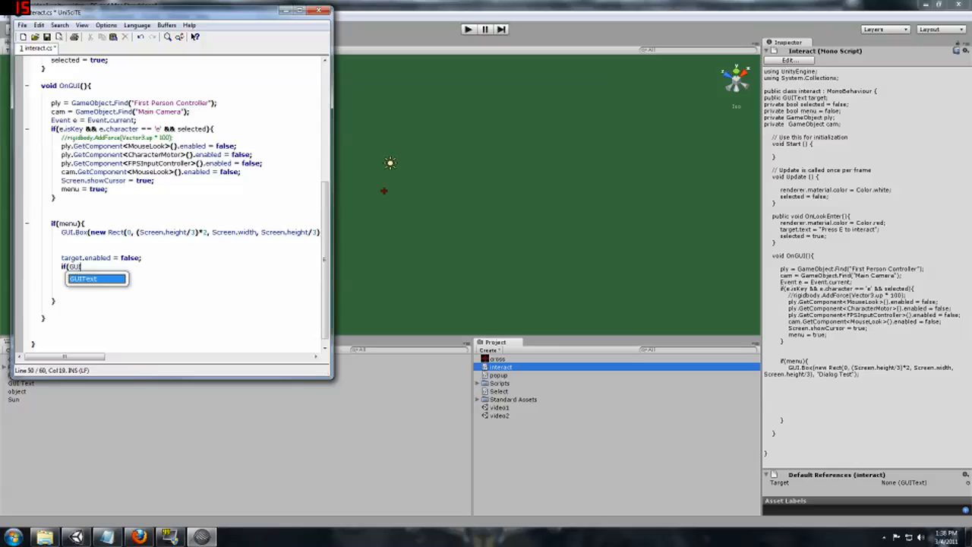
{"action": "type", "text": ".Button("}
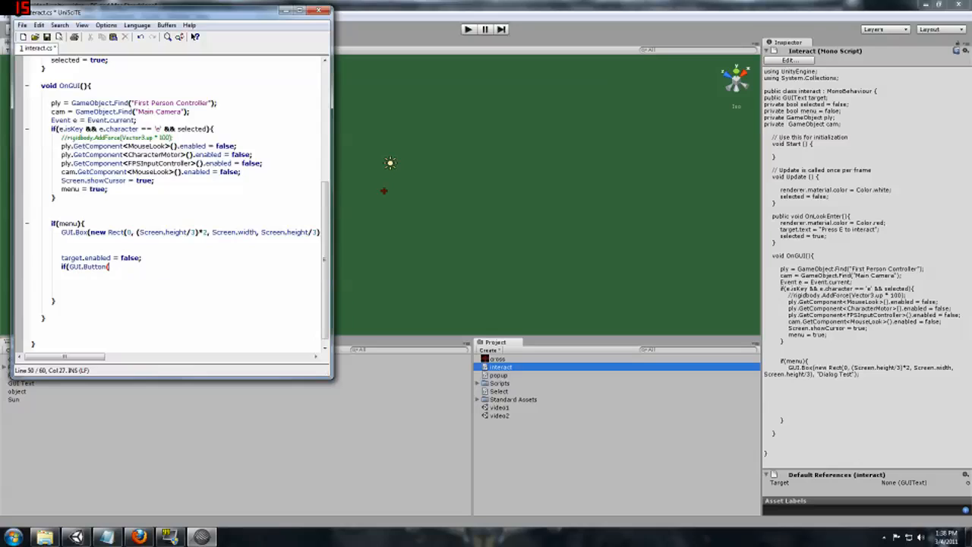
{"action": "type", "text": "new"}
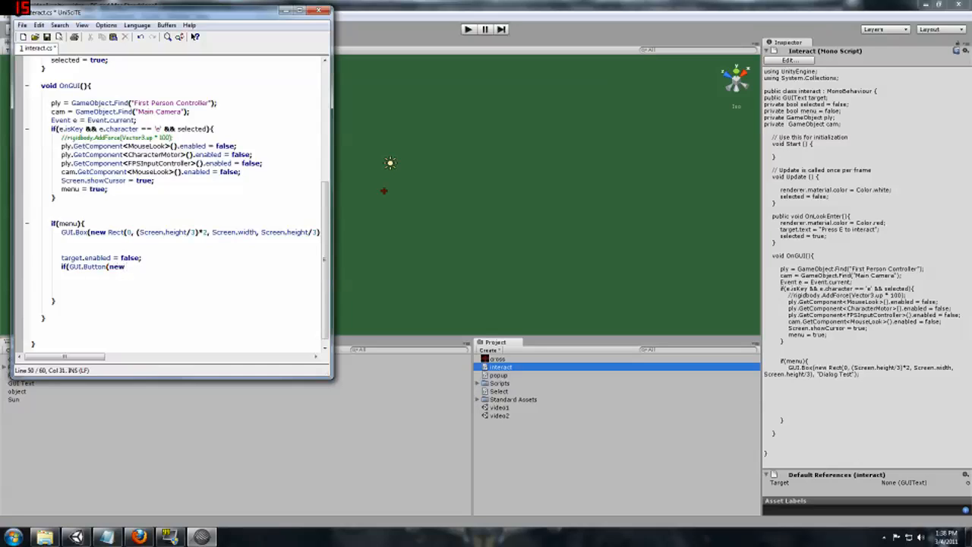
{"action": "type", "text": "Rect"}
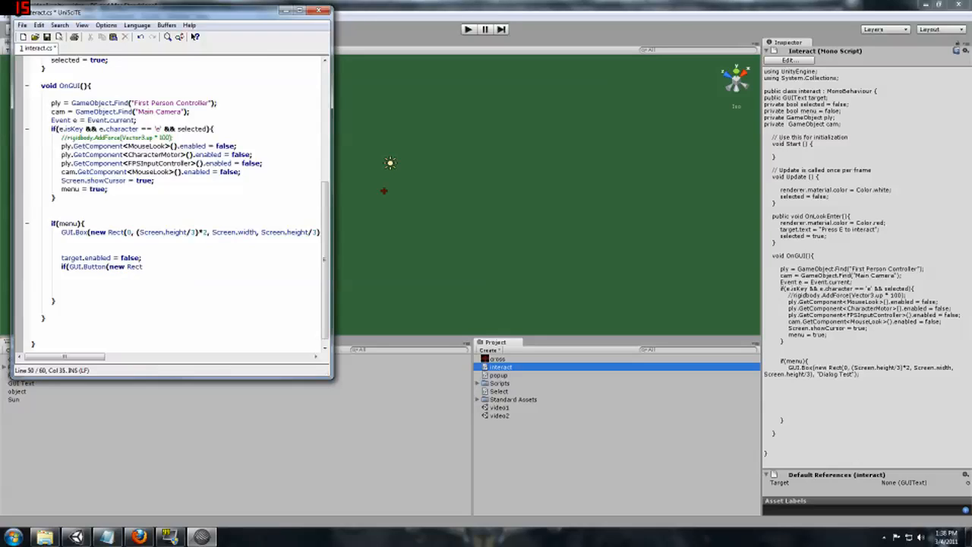
{"action": "type", "text": "(0"}
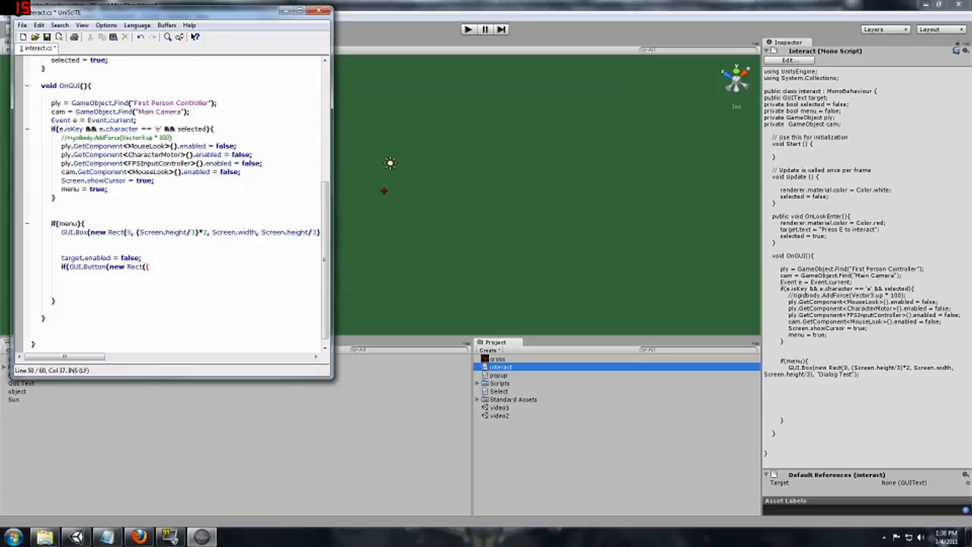
{"action": "type", "text": "(Screen"}
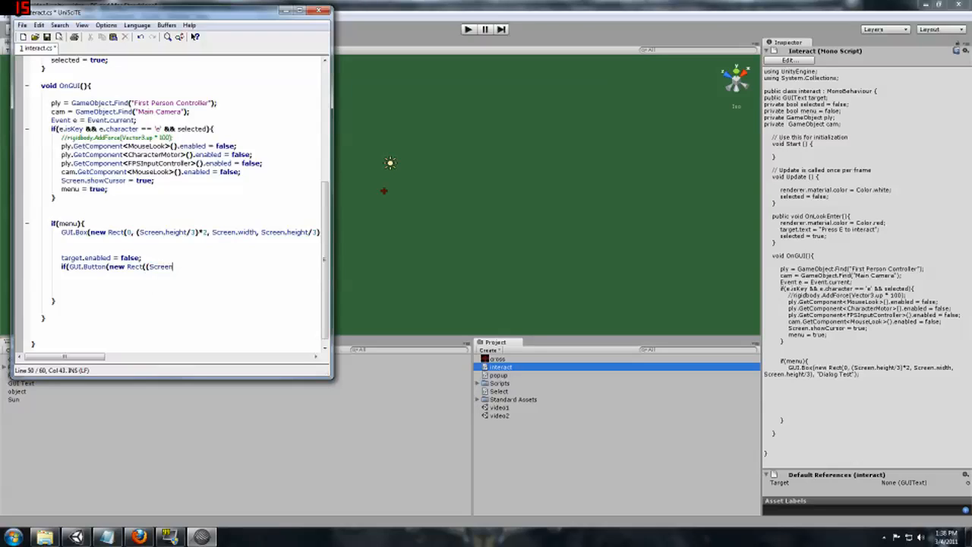
{"action": "type", "text": ".with"}
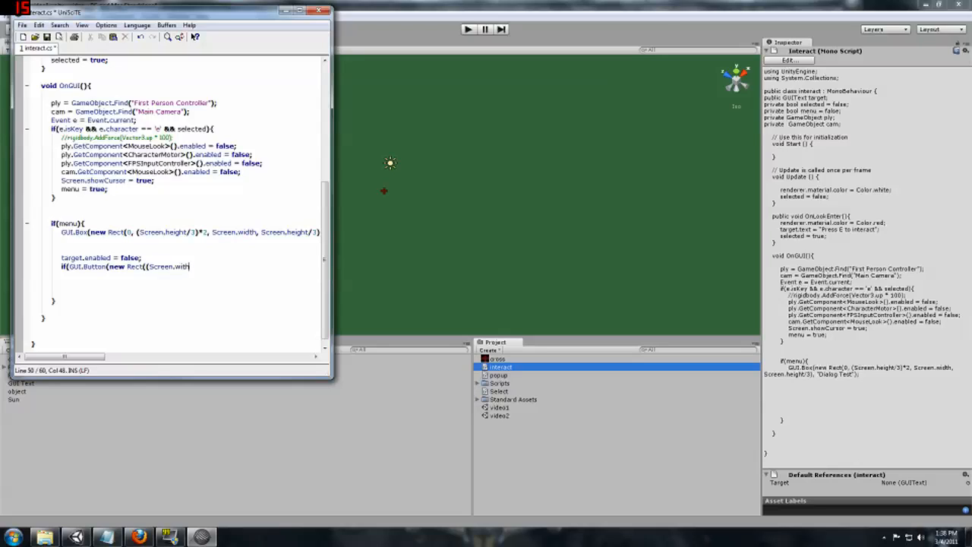
{"action": "type", "text": "/"}
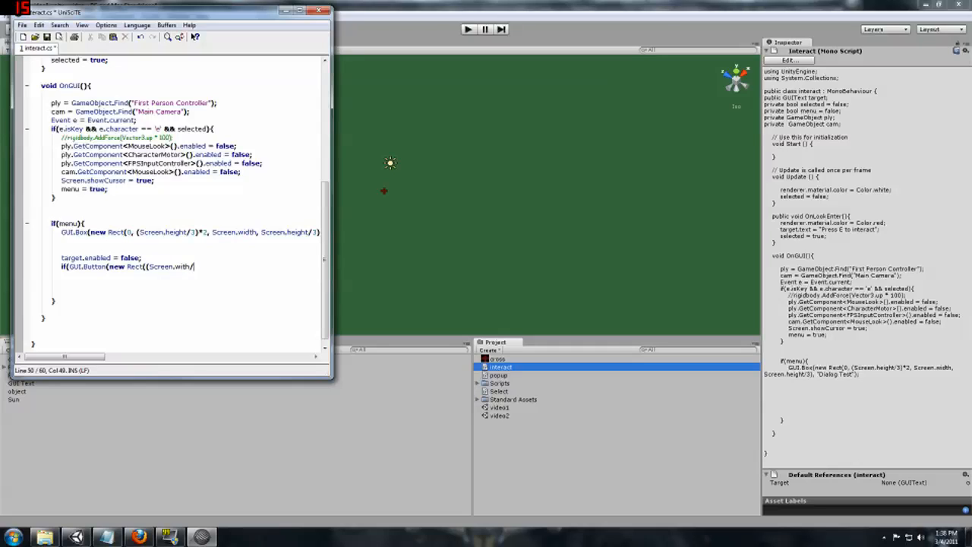
{"action": "type", "text": "2"}
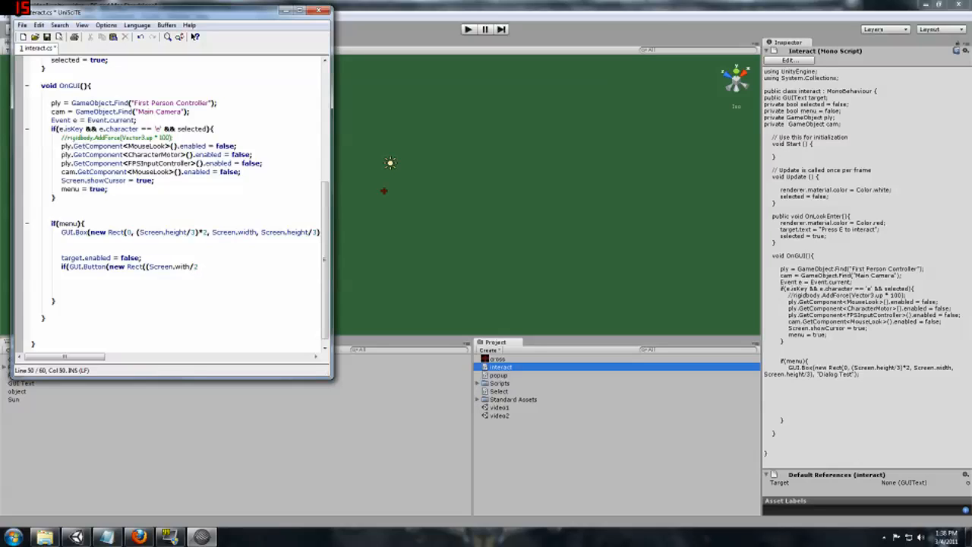
{"action": "type", "text": ")"}
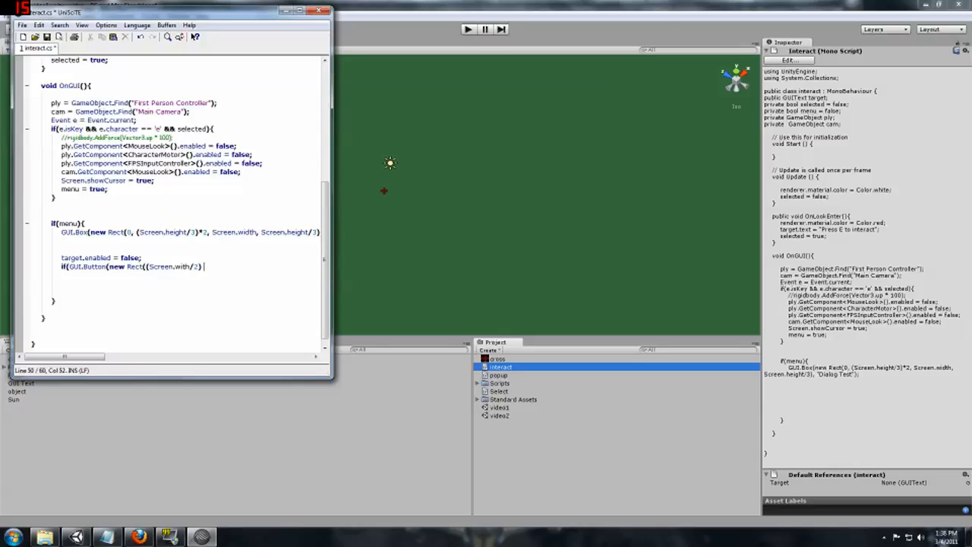
{"action": "type", "text": "-2"}
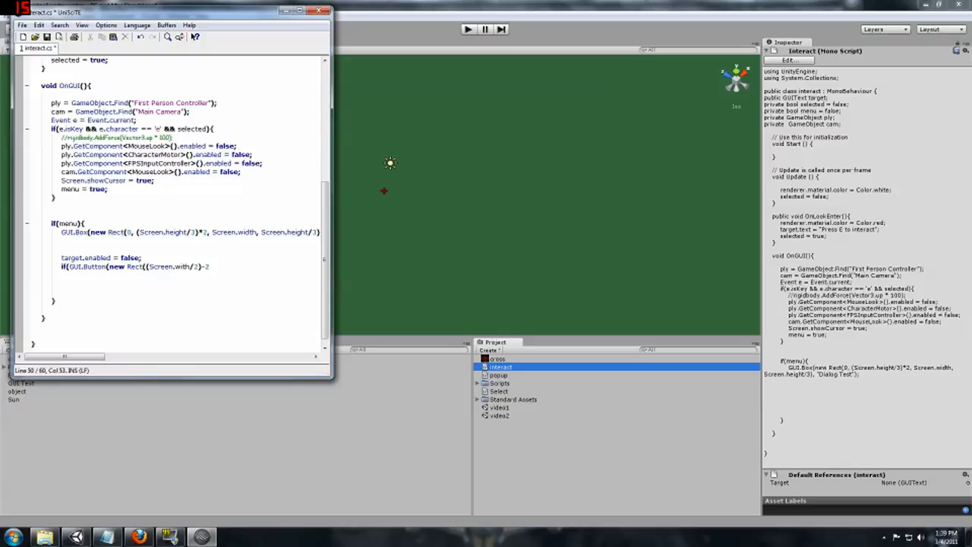
{"action": "type", "text": "5"}
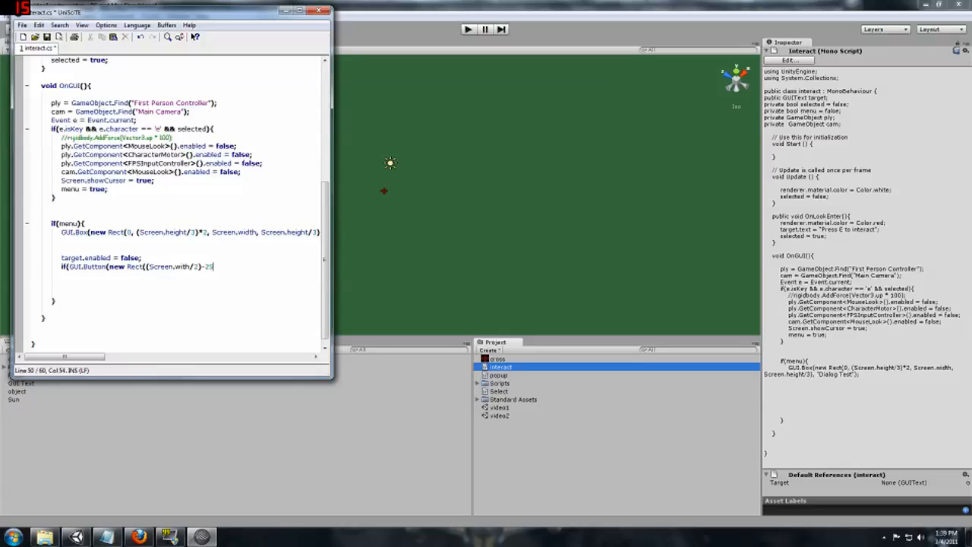
{"action": "type", "text": ")"}
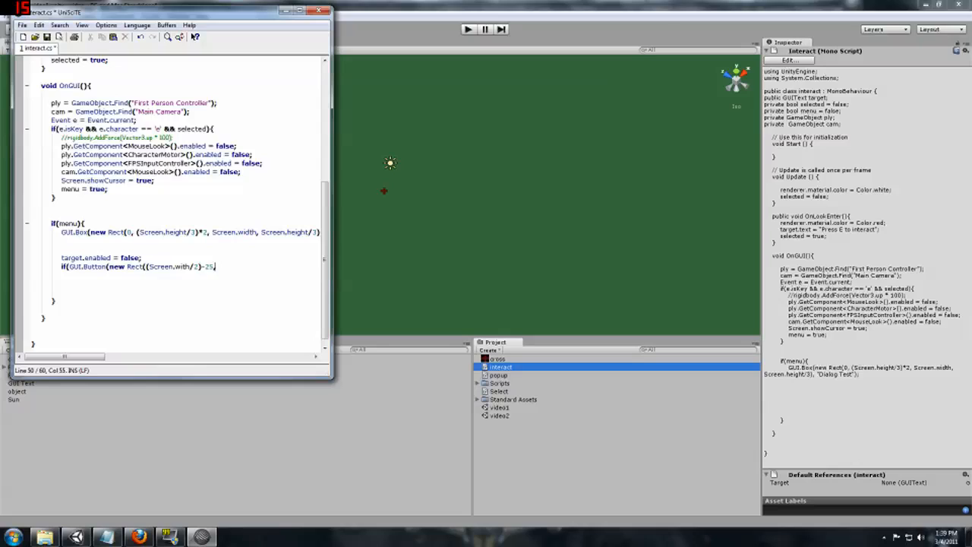
- Finish the button Rect with y (Screen.height/4)*3, width 50, height 30
{"action": "type", "text": ", ("}
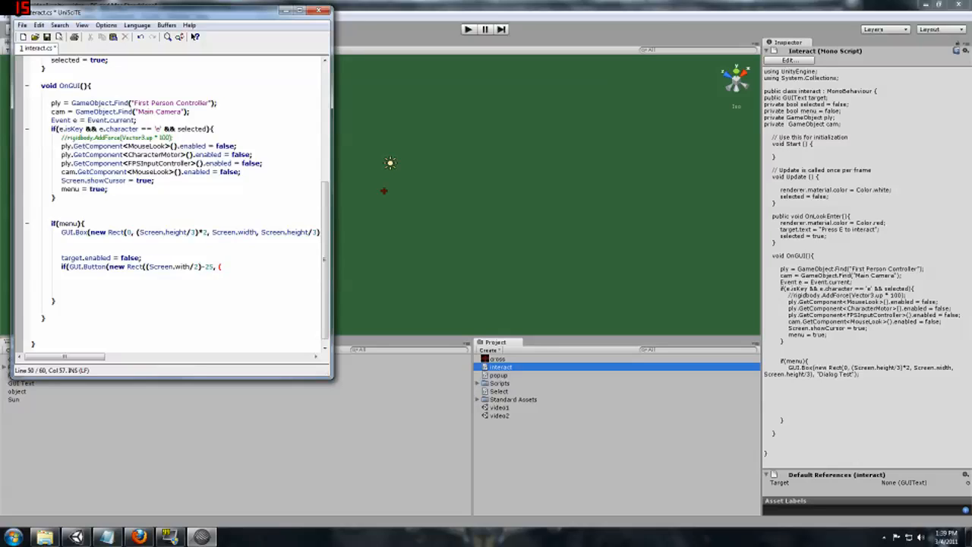
{"action": "type", "text": "Screen"}
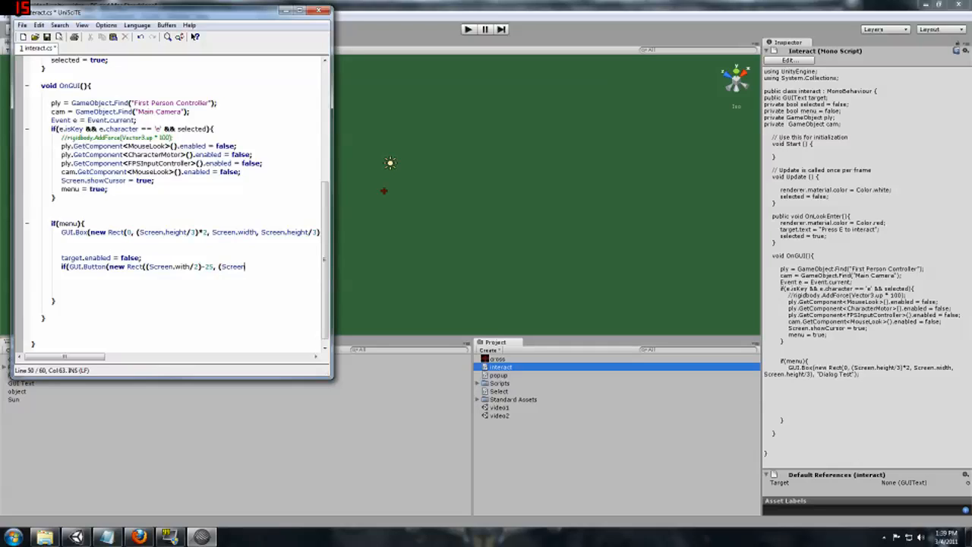
{"action": "type", "text": "height"}
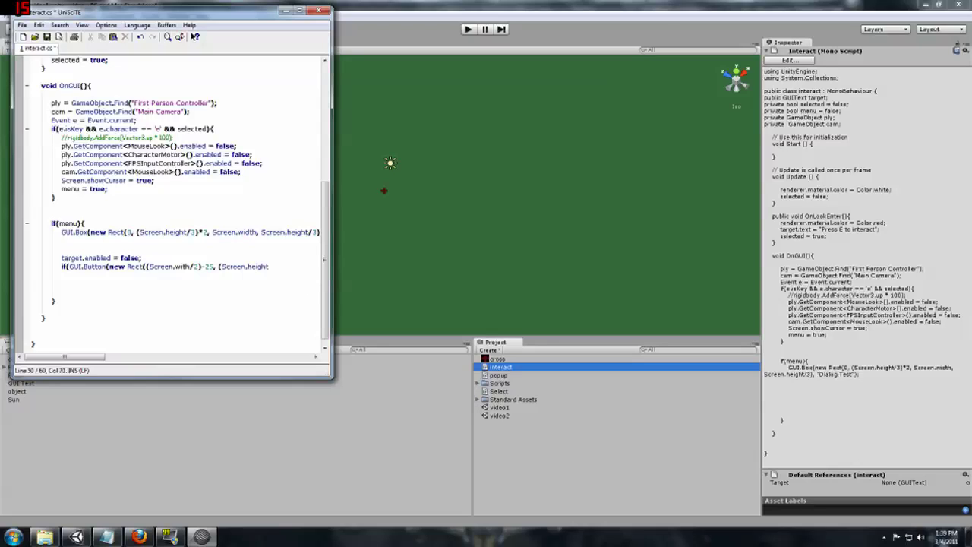
{"action": "type", "text": "/"}
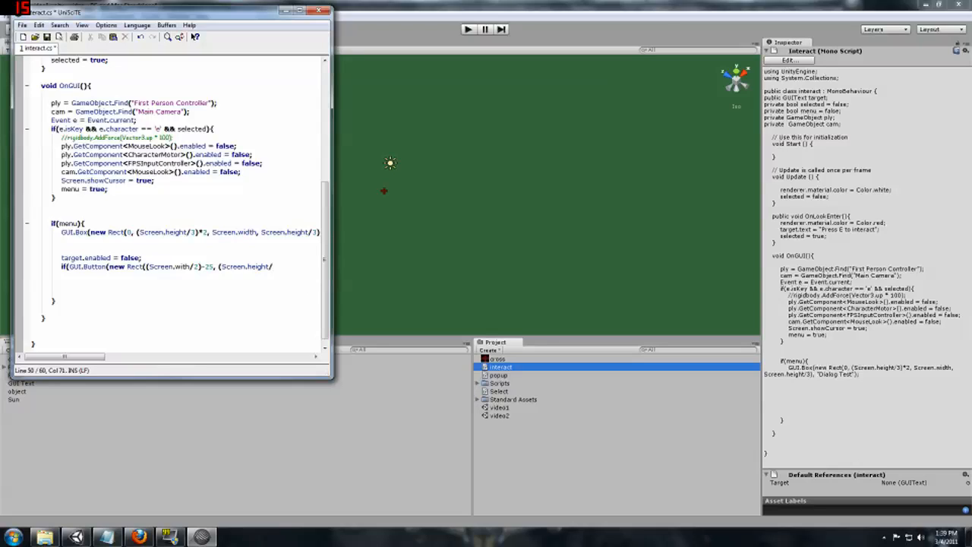
{"action": "type", "text": "/"}
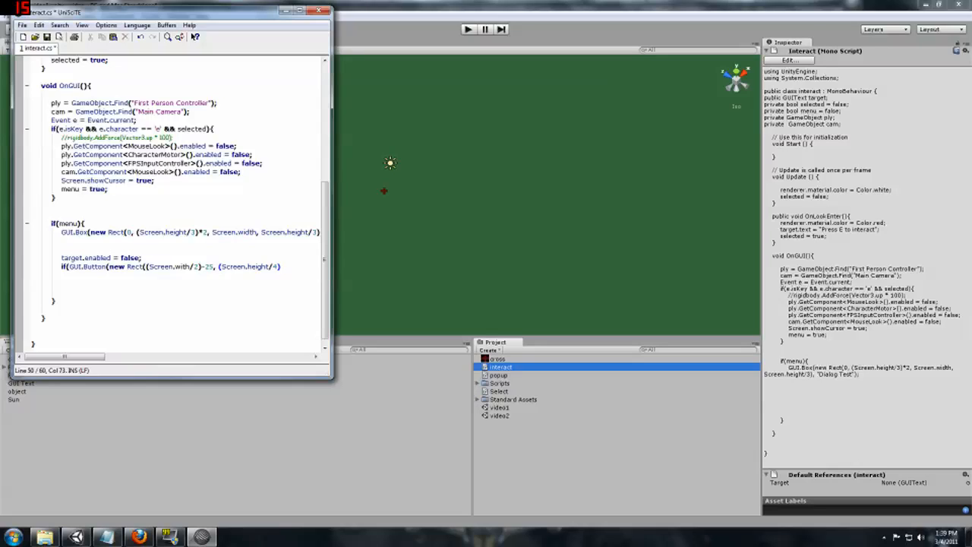
{"action": "type", "text": "*3"}
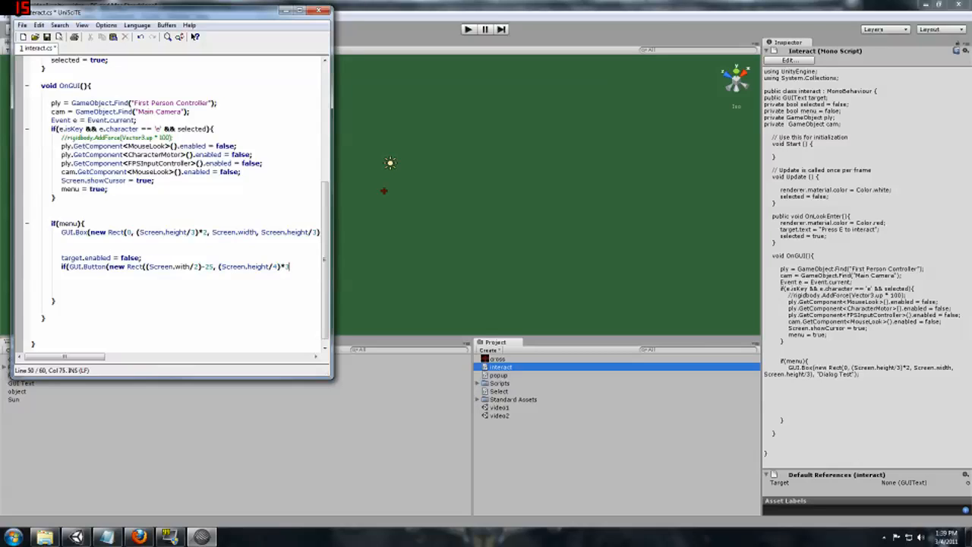
{"action": "type", "text": ","}
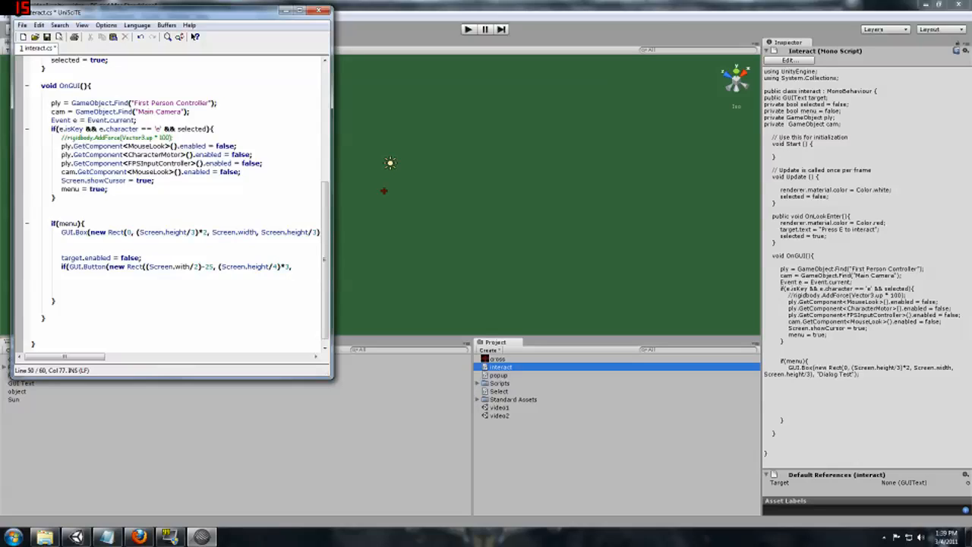
{"action": "type", "text": "S"}
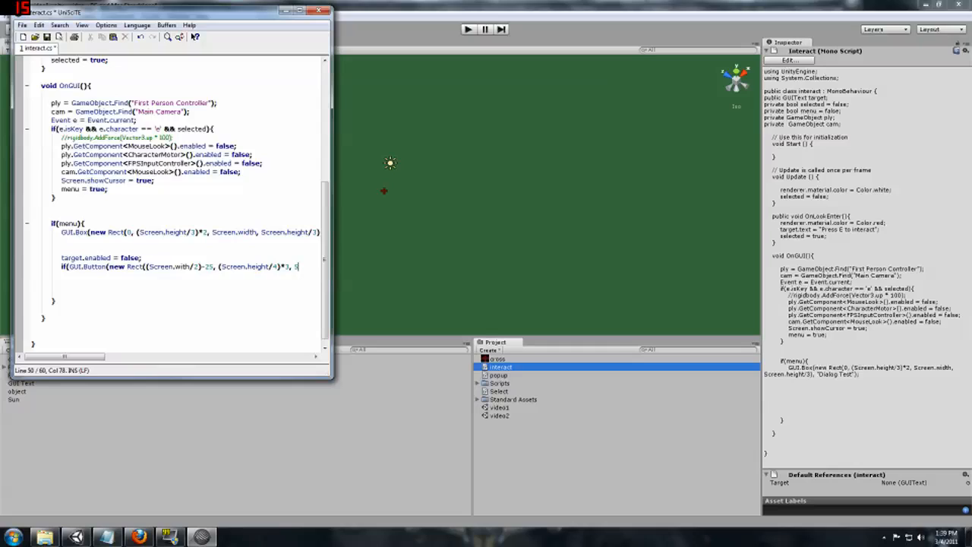
{"action": "type", "text": "0, 3"}
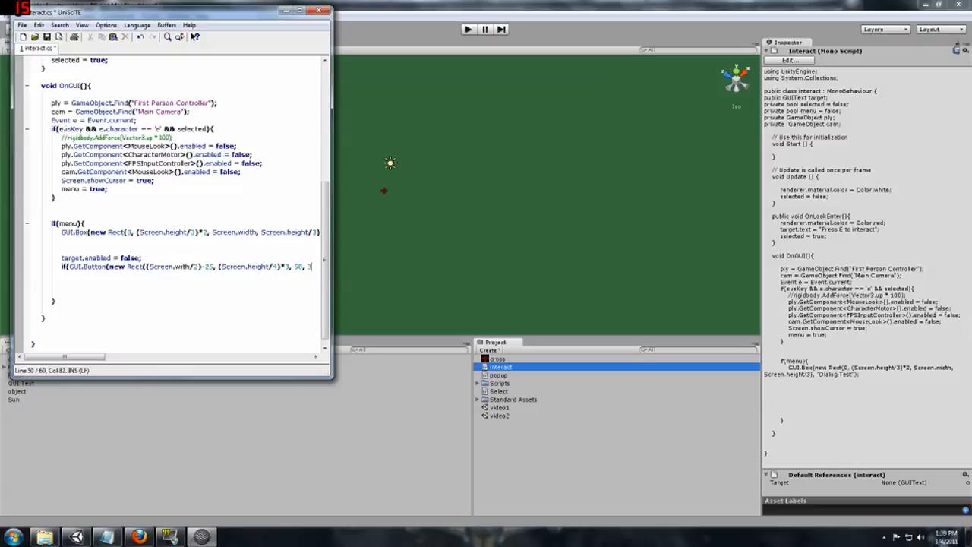
{"action": "type", "text": "0),"}
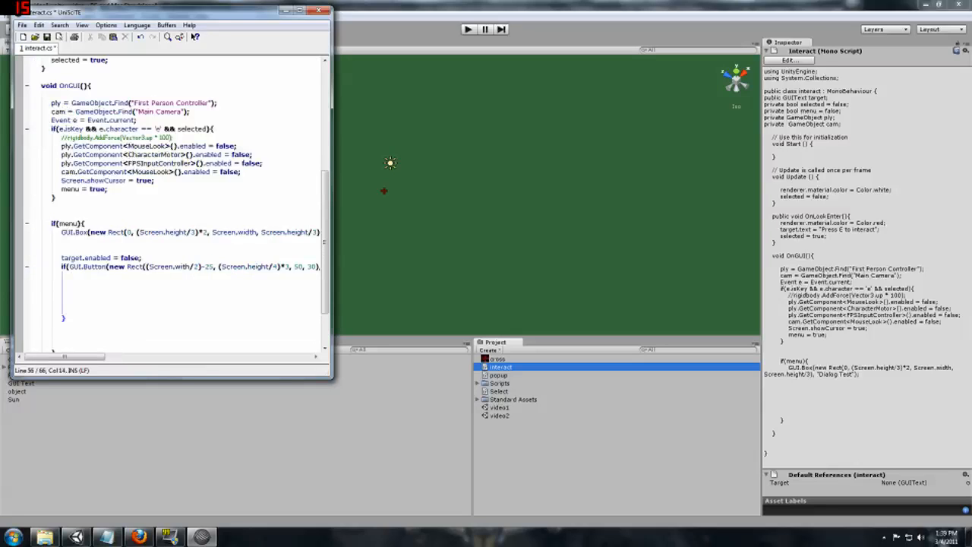
- Label the button "Talk" and restore controls, hide cursor, clear menu, enable target
{"action": "scroll", "scroll_direction": "up", "scroll_amount": 3}
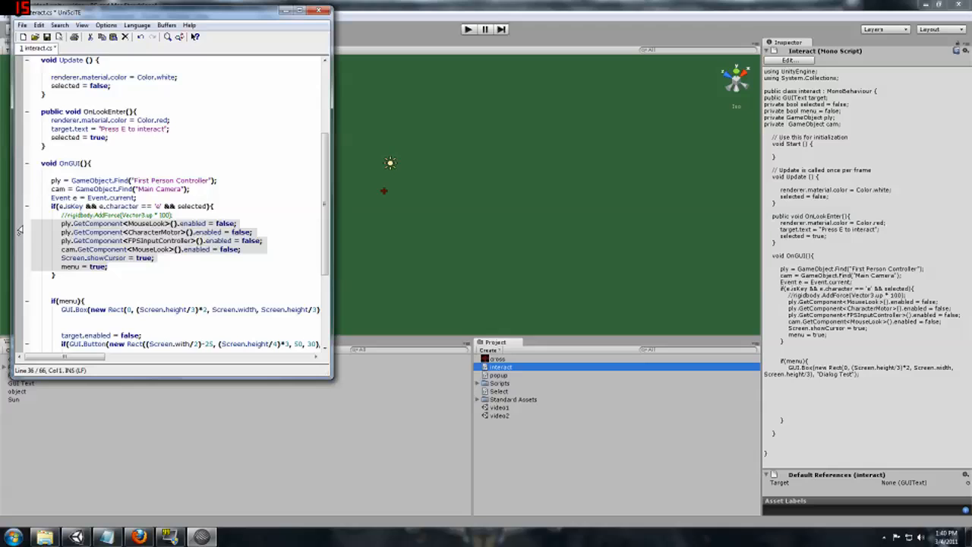
{"action": "scroll", "scroll_direction": "down", "scroll_amount": 3}
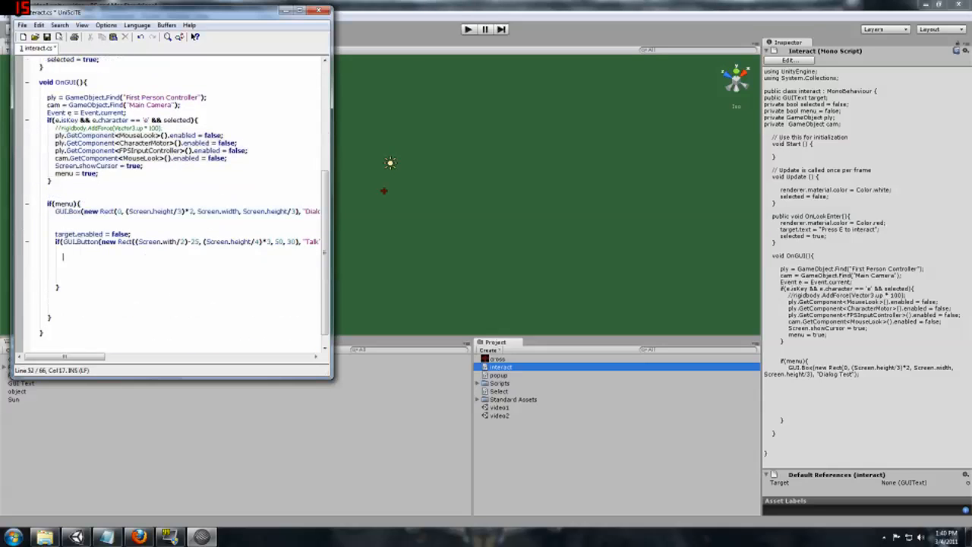
{"action": "type", "text": "ply.GetComponent<MouseLook>().enabled = false;"}
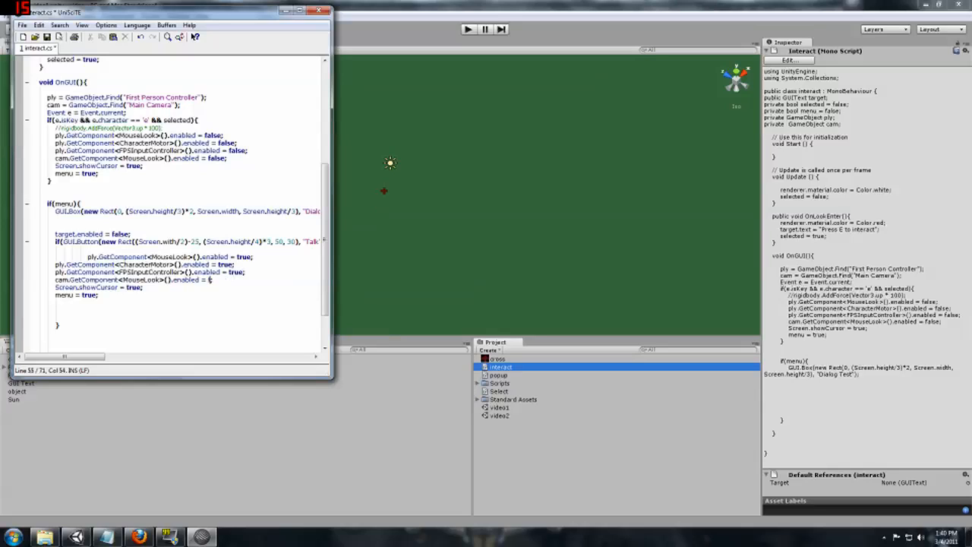
{"action": "type", "text": "true;"}
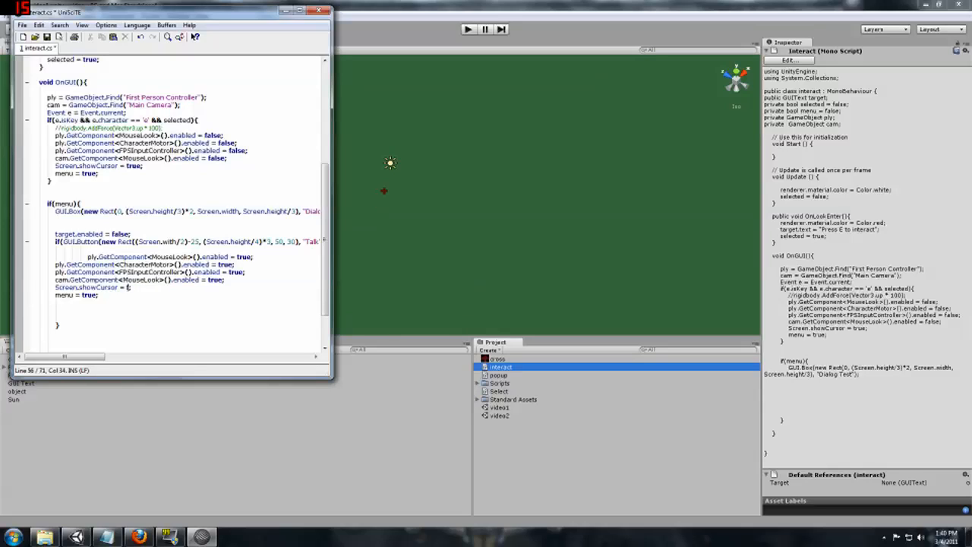
{"action": "type", "text": "false"}
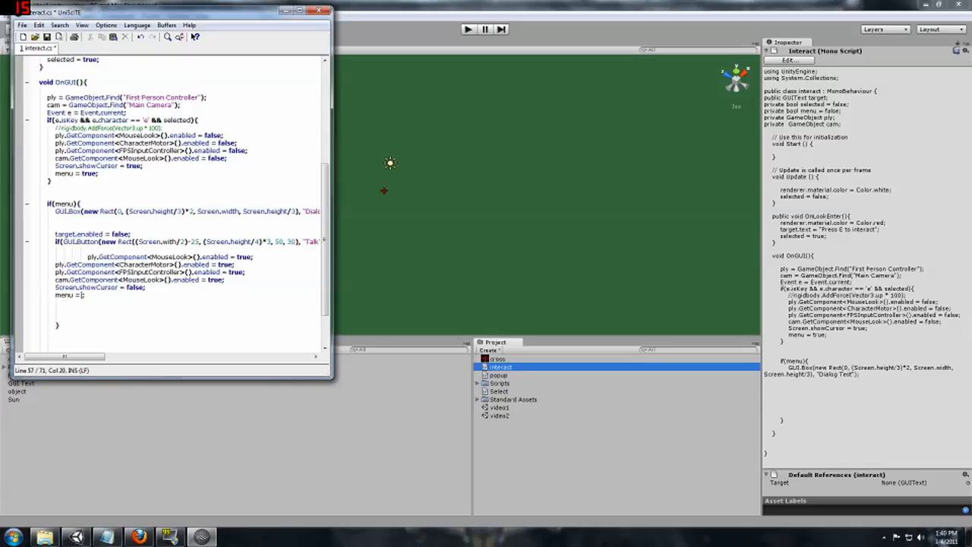
{"action": "type", "text": "false;"}
{"action": "type", "text": "target.enabled = true;"}
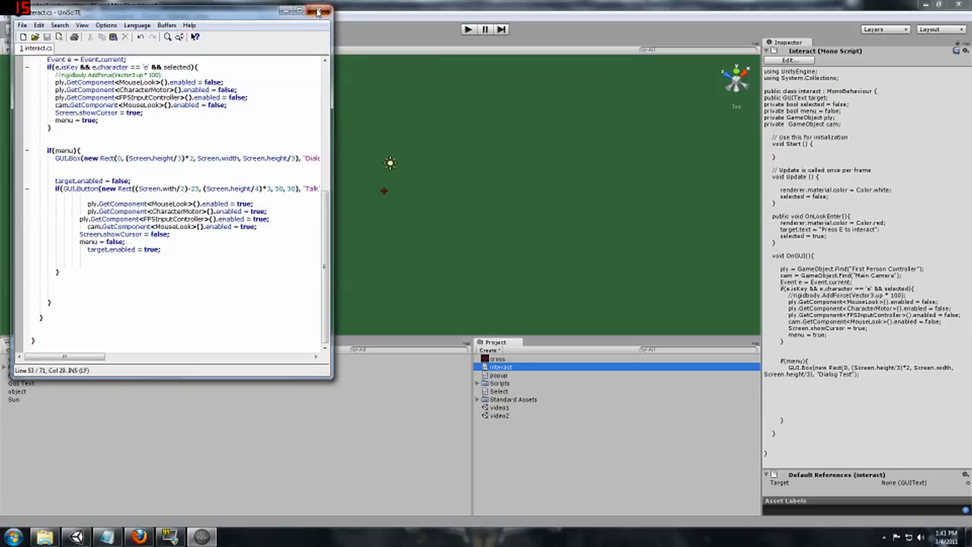
- Fix the Screen.with typo to Screen.width after Play reports a compile error
{"action": "left_click", "coordinate": [318, 12]}
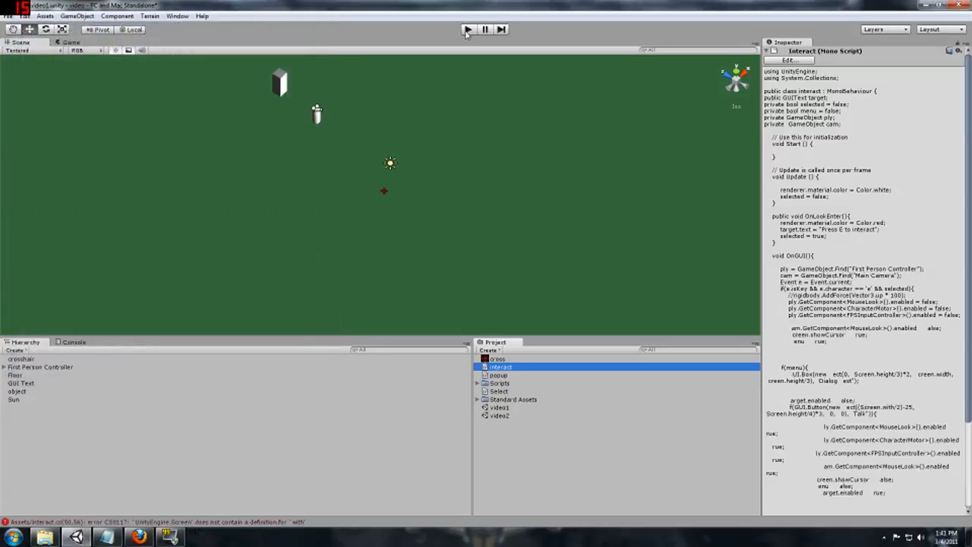
{"action": "left_click", "coordinate": [467, 29]}
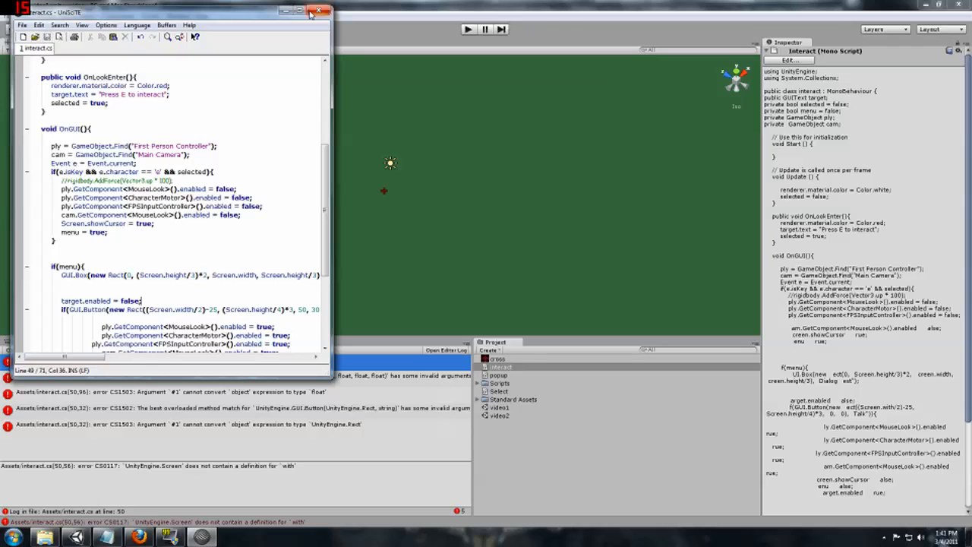
{"action": "left_click", "coordinate": [318, 10]}
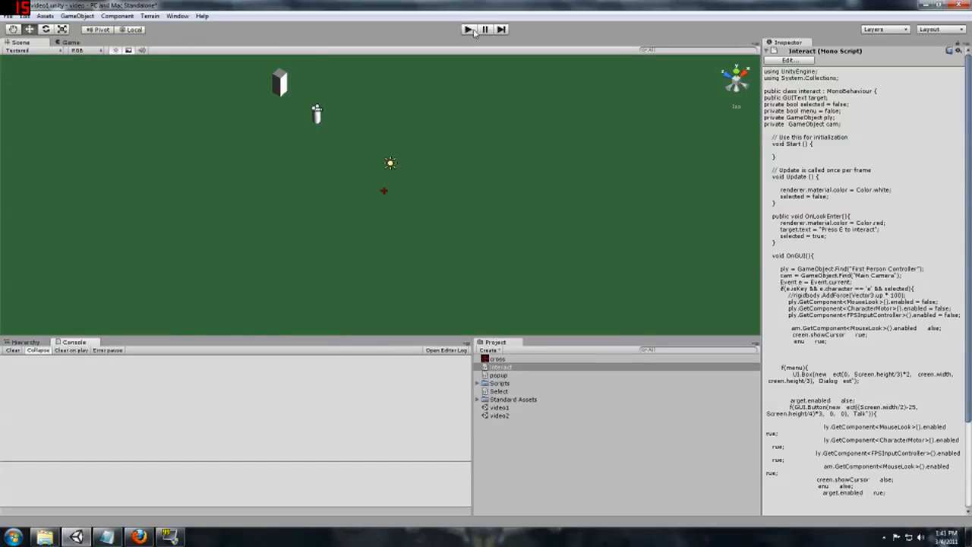
- Play the scene, press E at the red pillar to show Dialog Test, then close it with Talk
{"action": "left_click", "coordinate": [467, 28]}
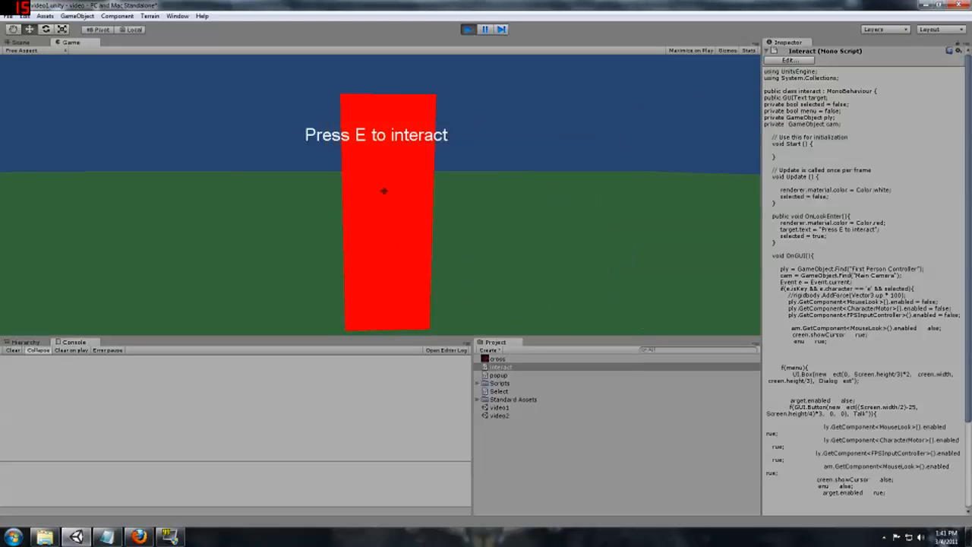
{"action": "key", "text": "e"}
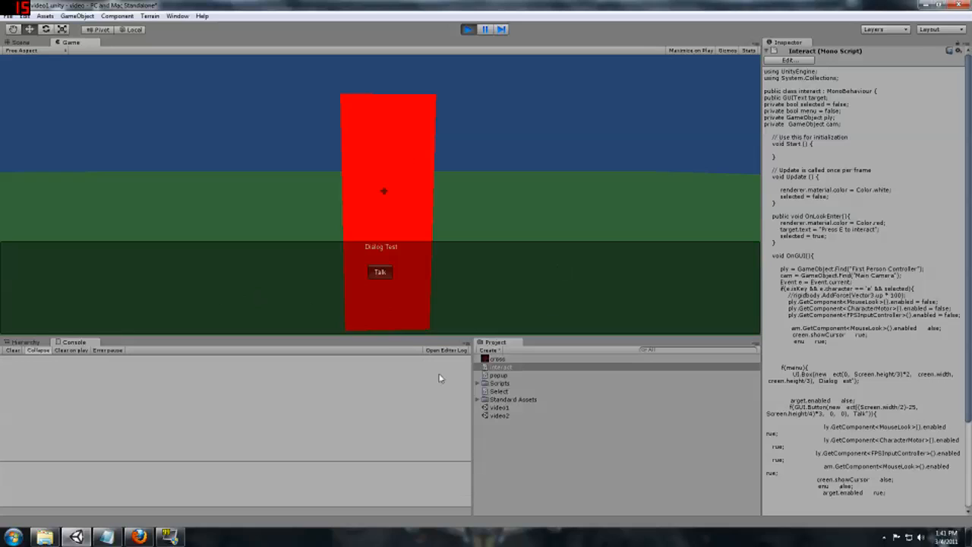
{"action": "left_click", "coordinate": [380, 271]}
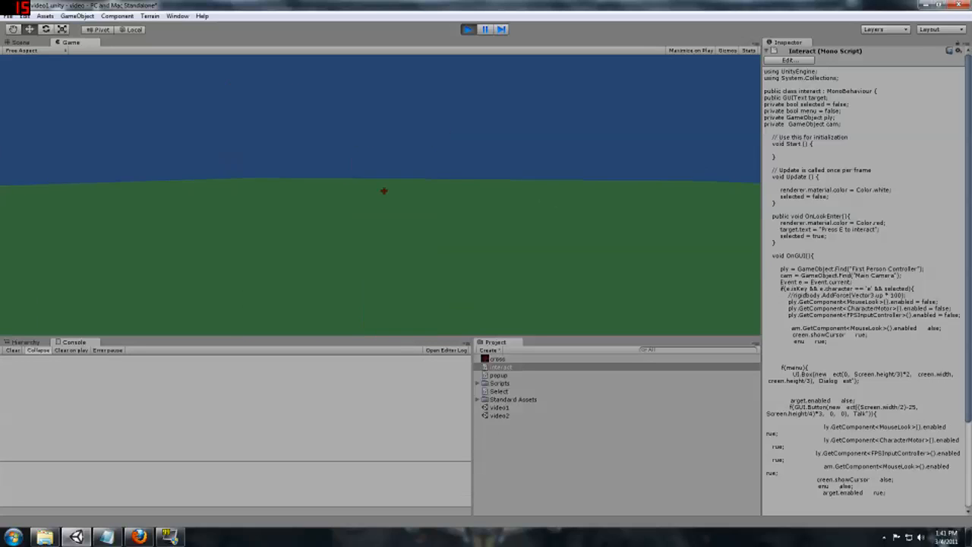